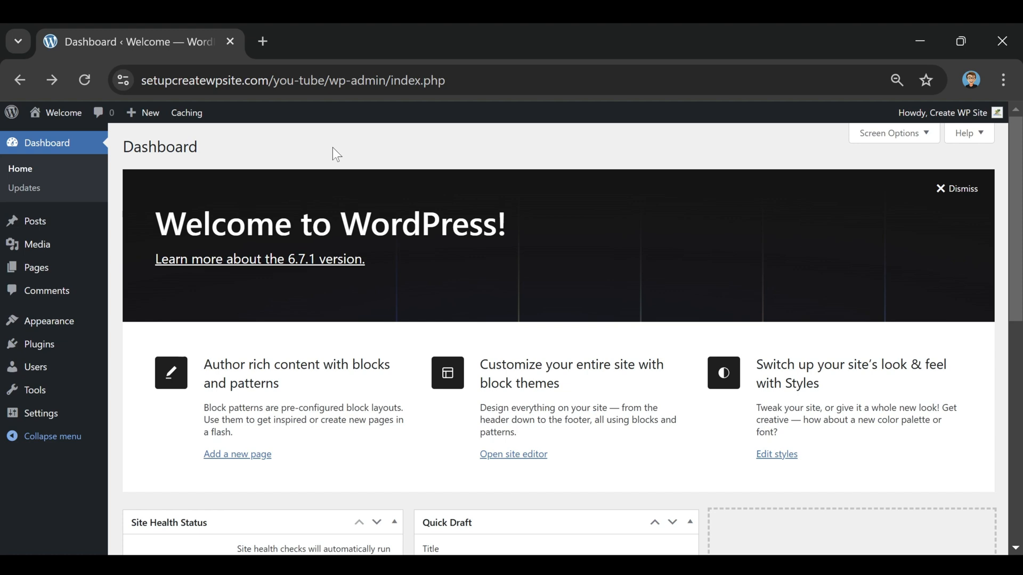
mouse_move(49, 321)
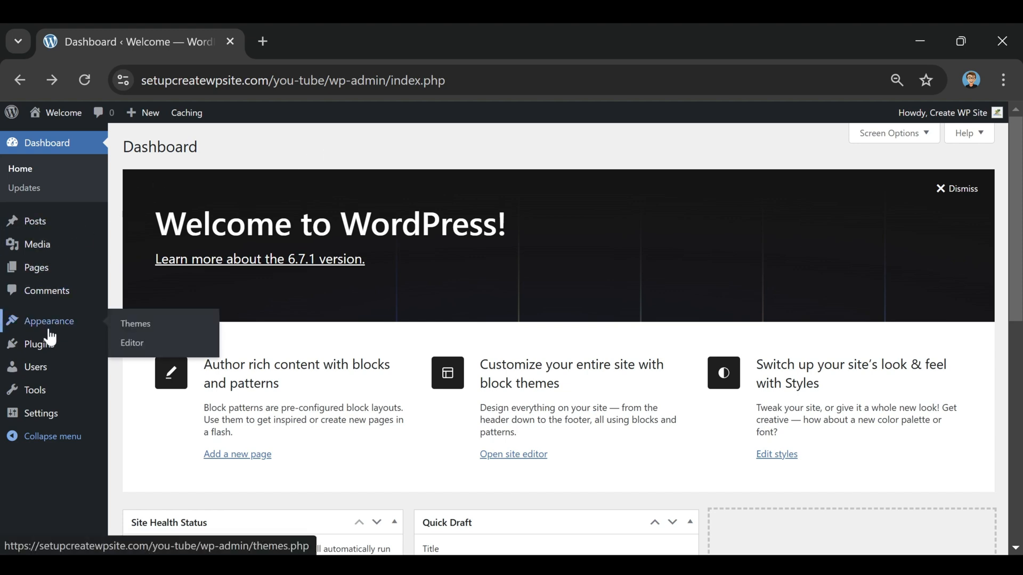
mouse_move(135, 323)
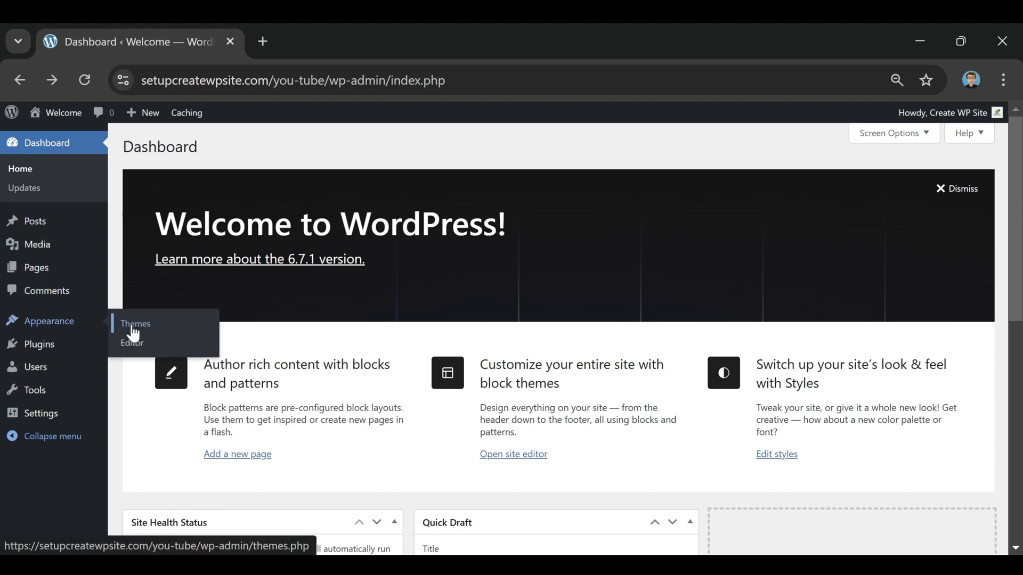
Step: Show the installed themes list with Twenty Twenty-Five as the active theme
click(135, 324)
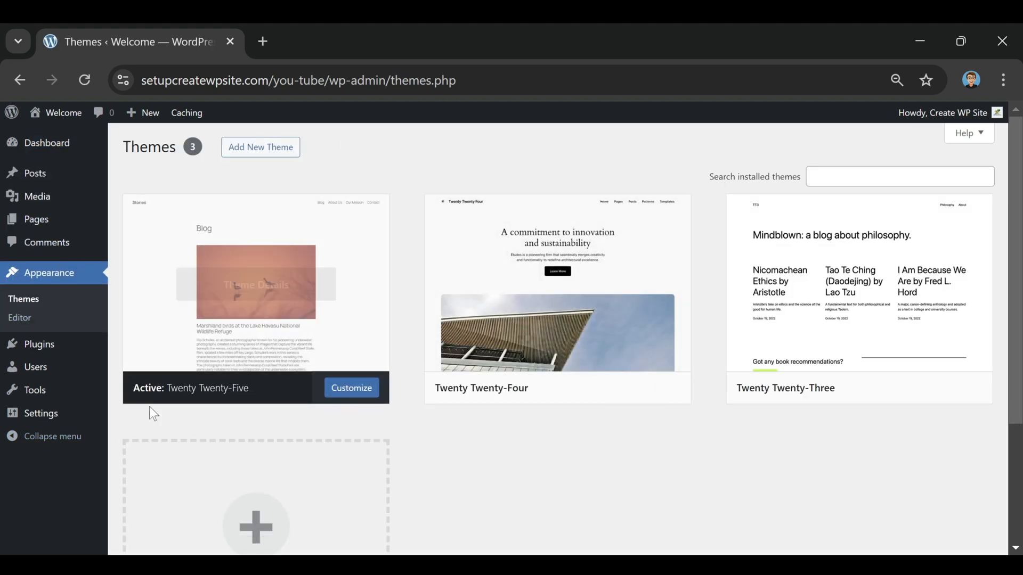
mouse_move(458, 443)
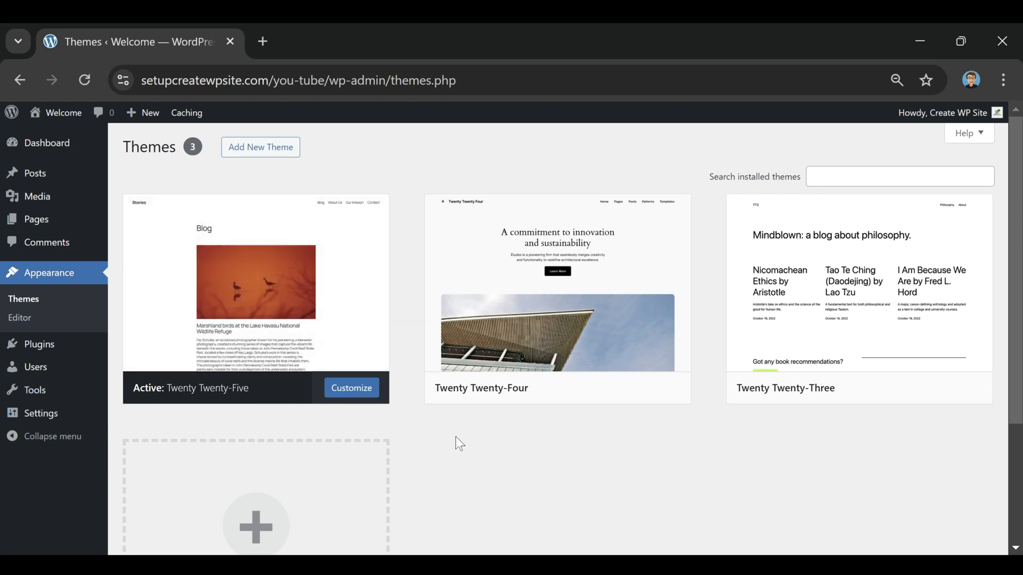
mouse_move(256, 280)
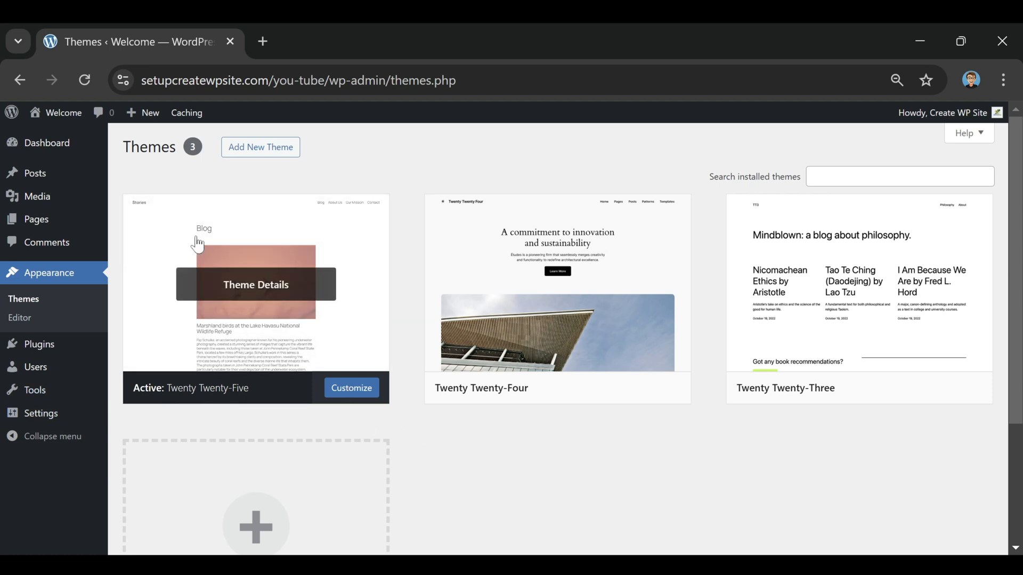
mouse_move(466, 507)
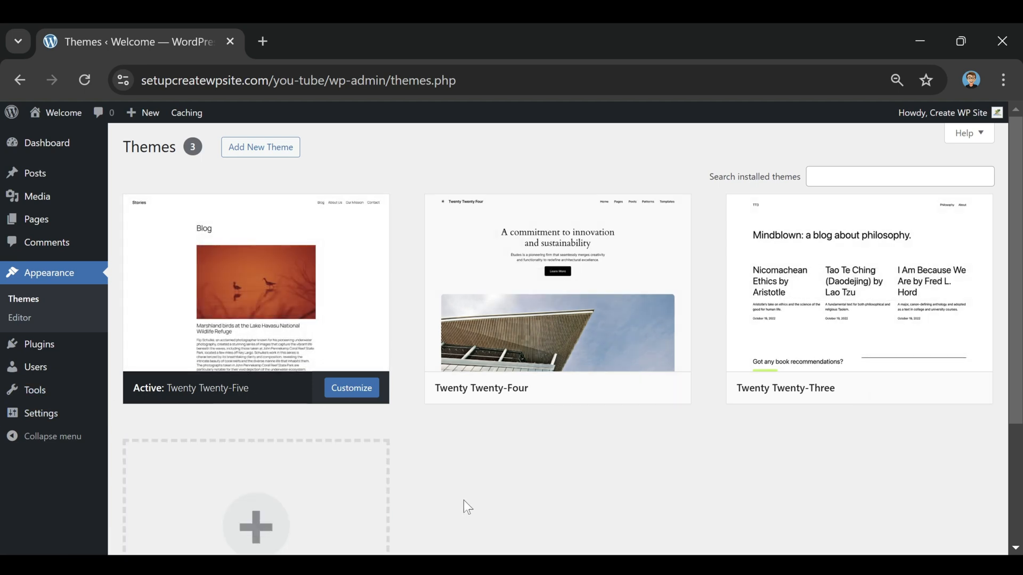
mouse_move(329, 142)
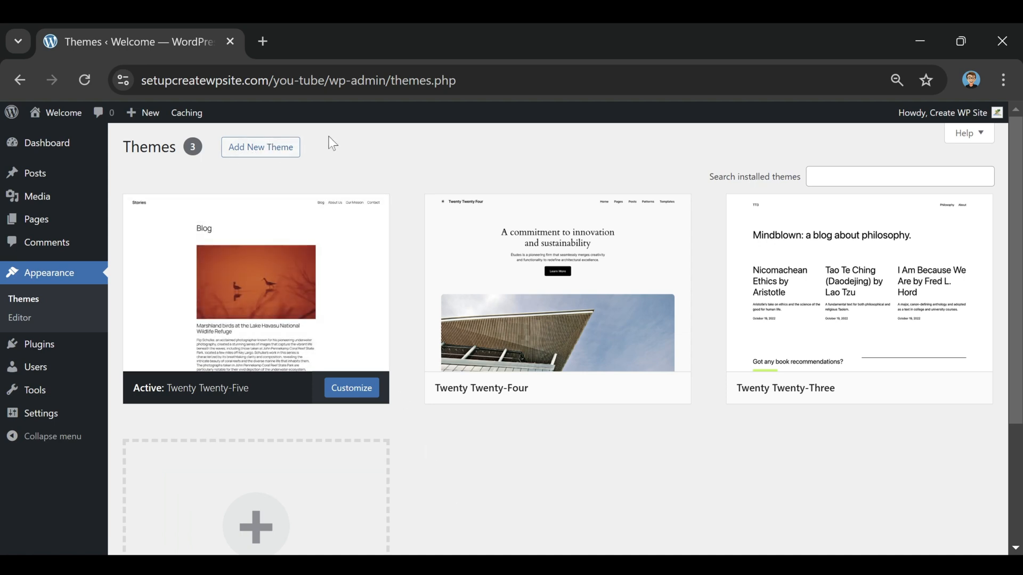
scroll(down, 3)
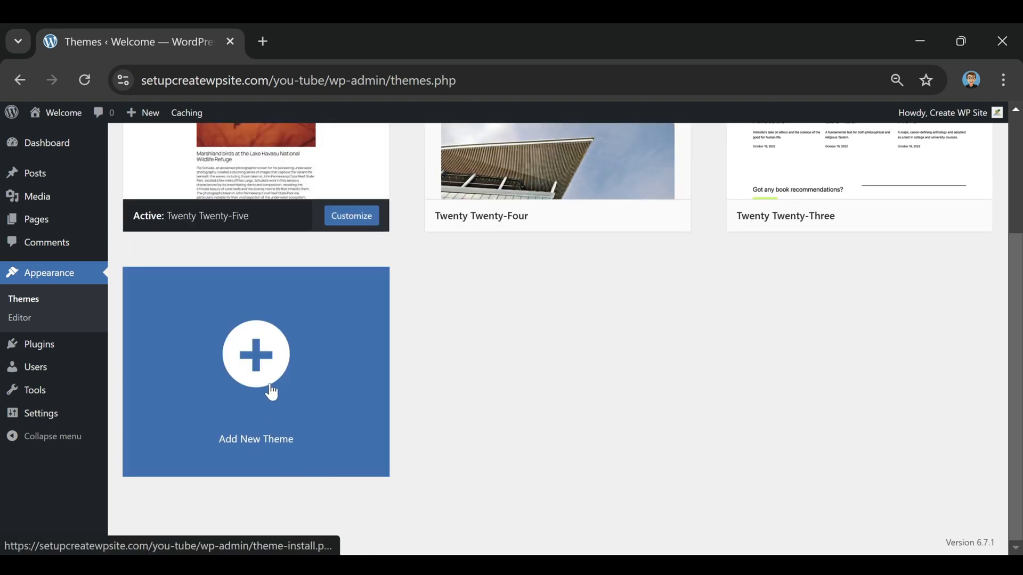
Step: Open the Add Themes catalogue of popular installable themes
click(256, 355)
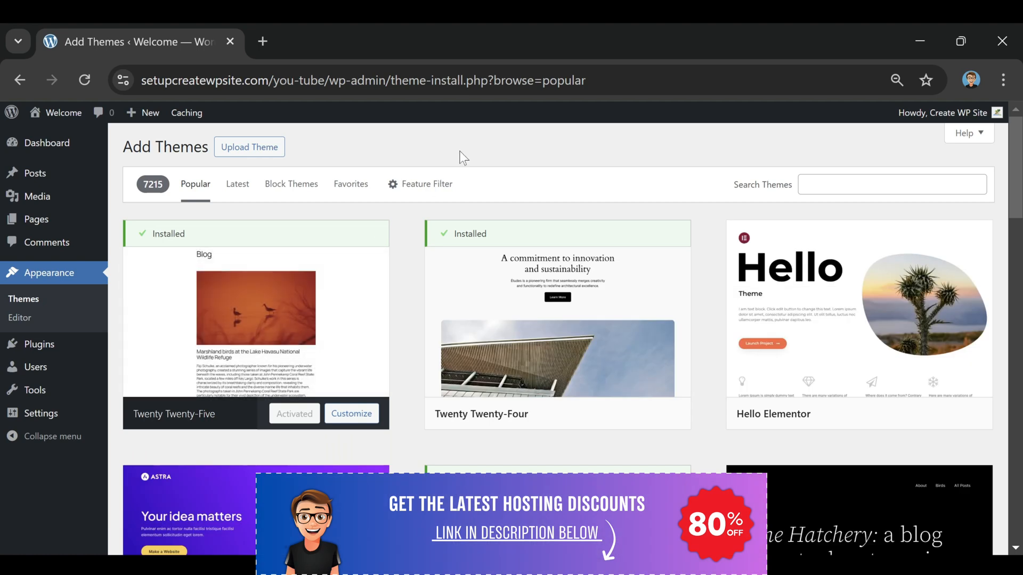
mouse_move(255, 309)
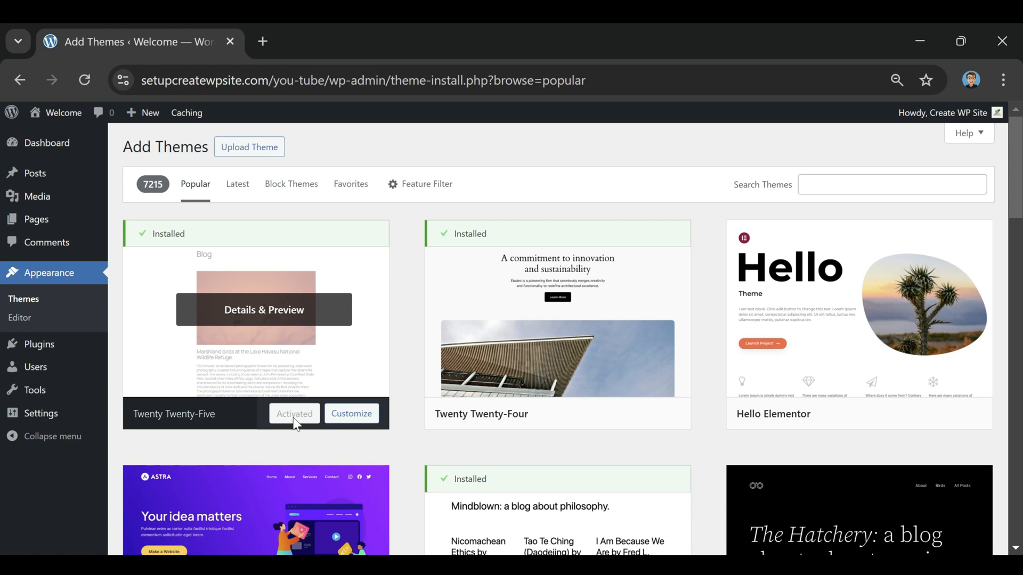
mouse_move(461, 146)
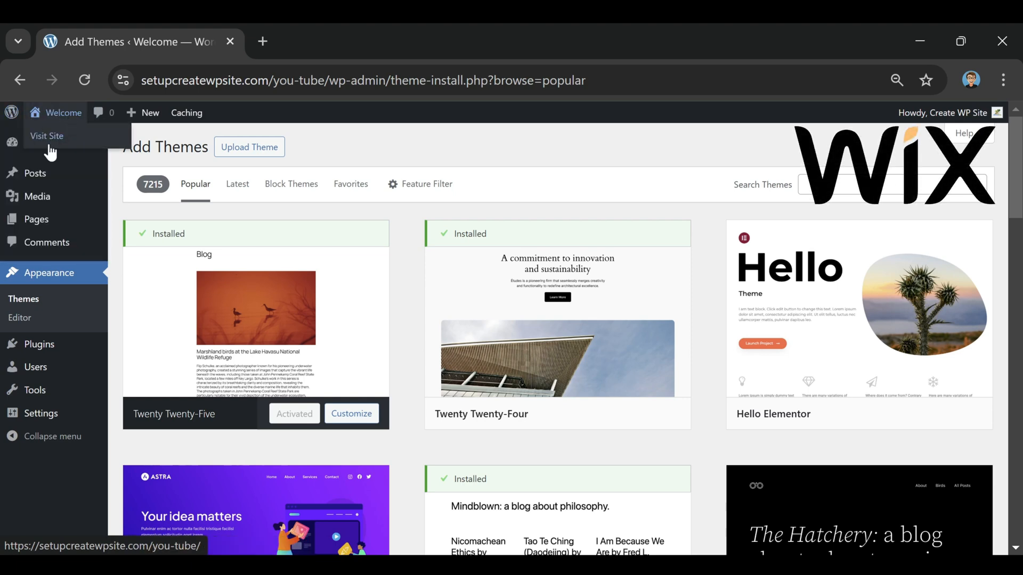
Step: View the live site's Blog page showing the Hello world! post
click(47, 135)
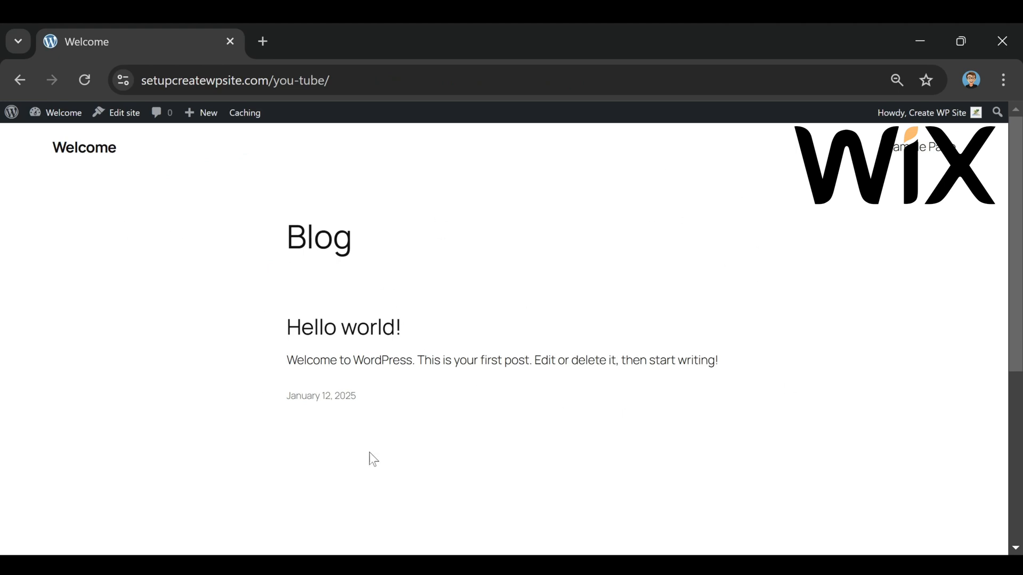
mouse_move(152, 233)
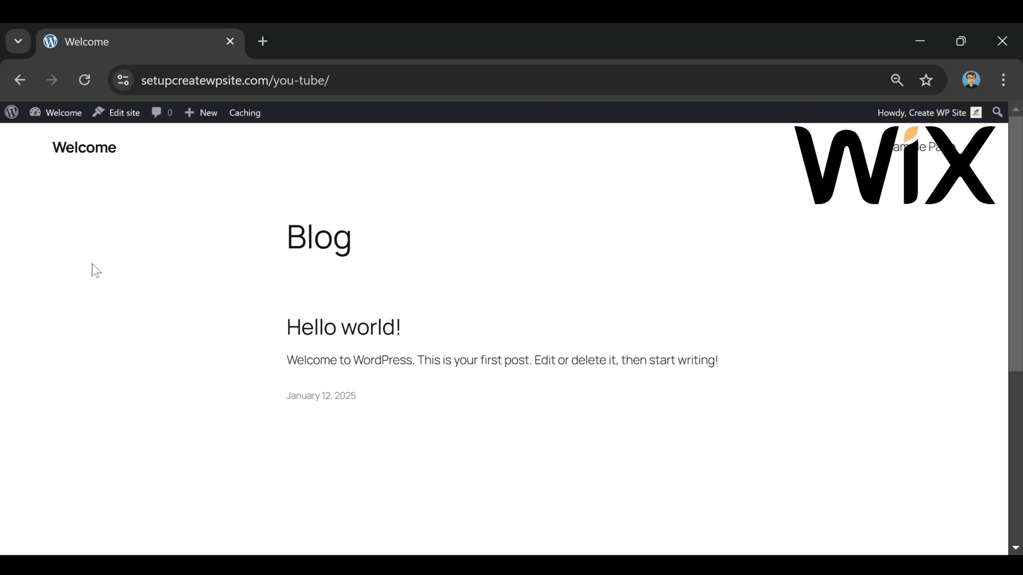
mouse_move(71, 48)
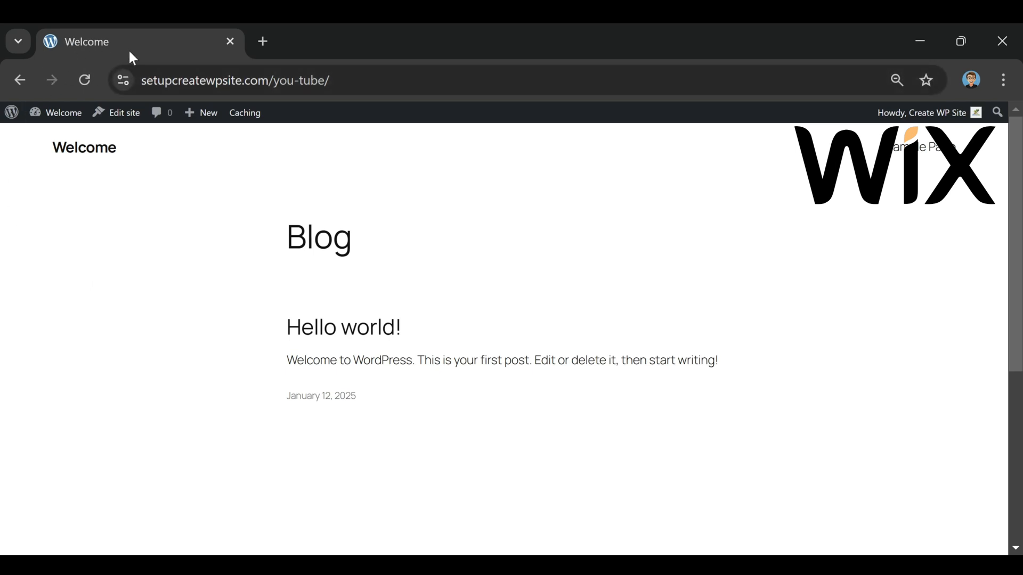
mouse_move(365, 390)
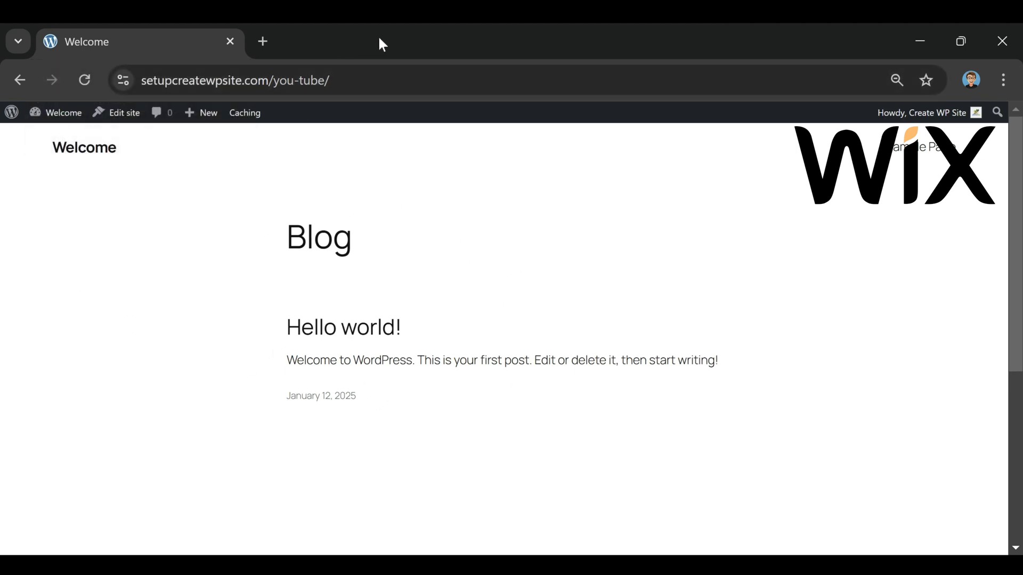
mouse_move(536, 311)
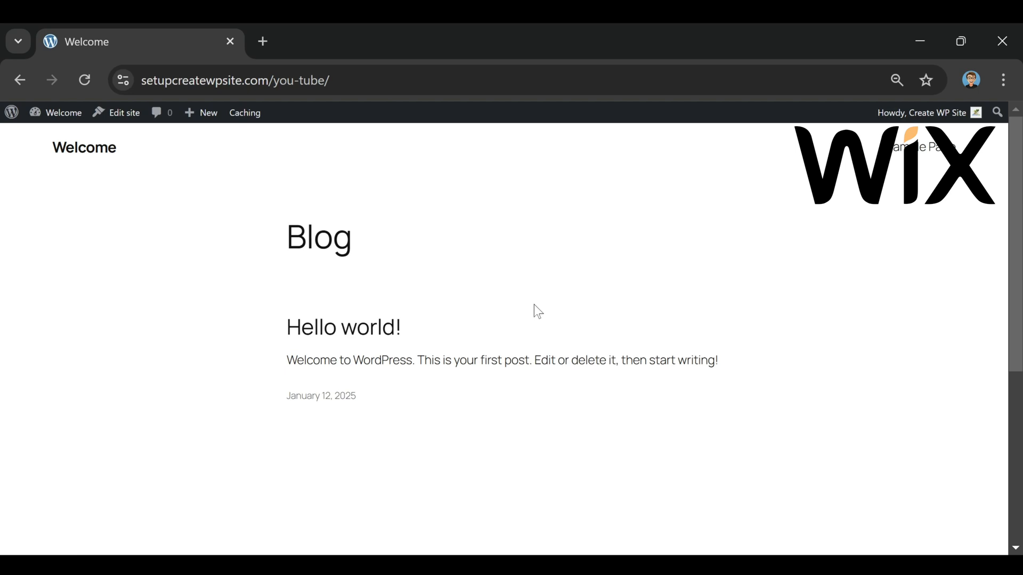
mouse_move(21, 130)
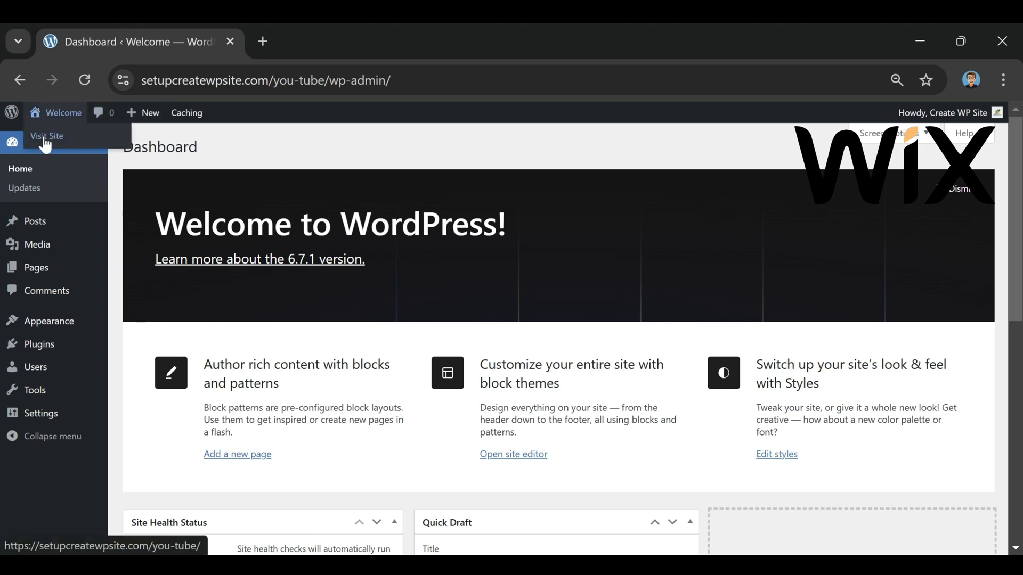
Step: Open the live site front end in additional browser tabs
click(46, 136)
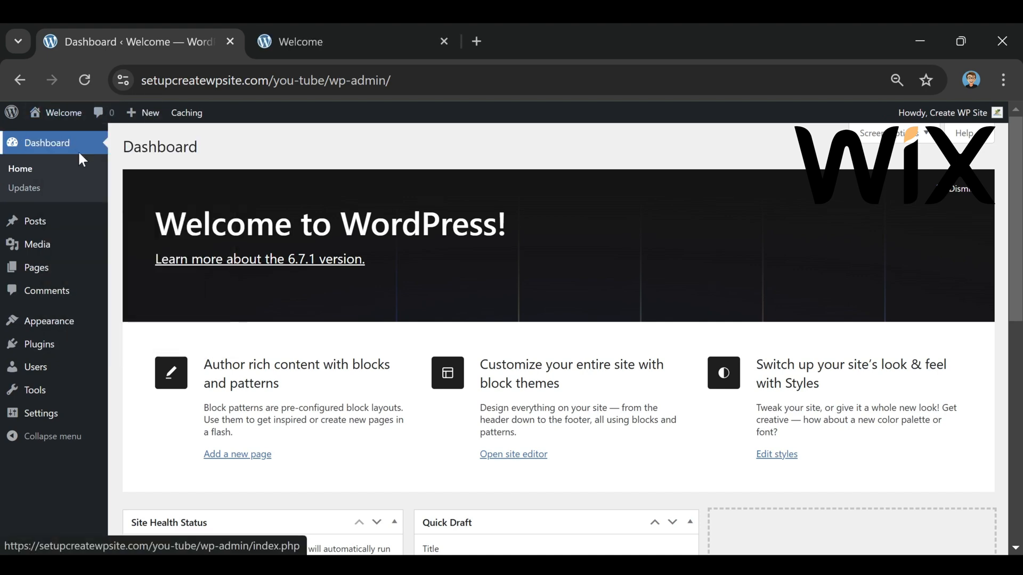
right_click(46, 135)
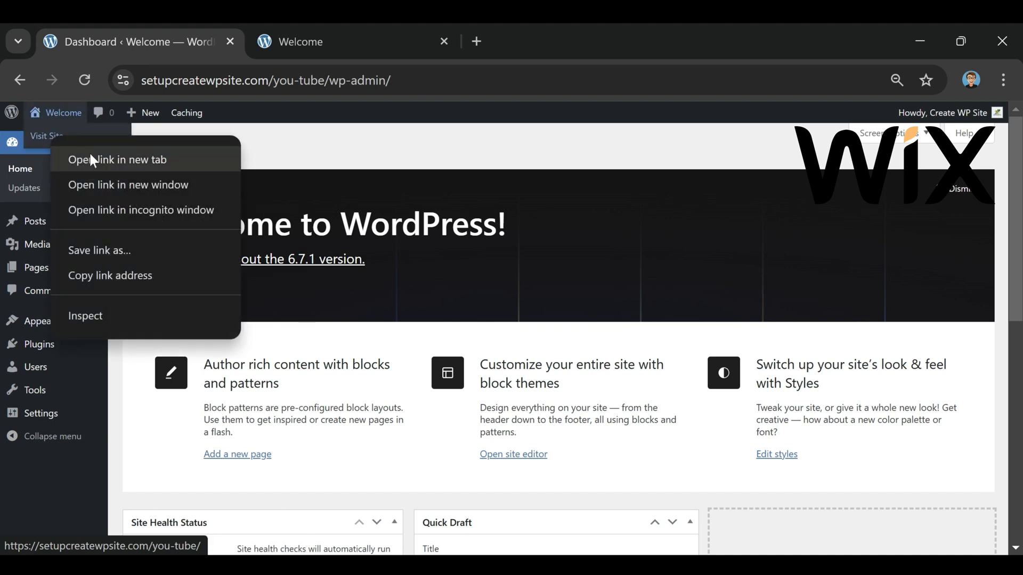
click(117, 160)
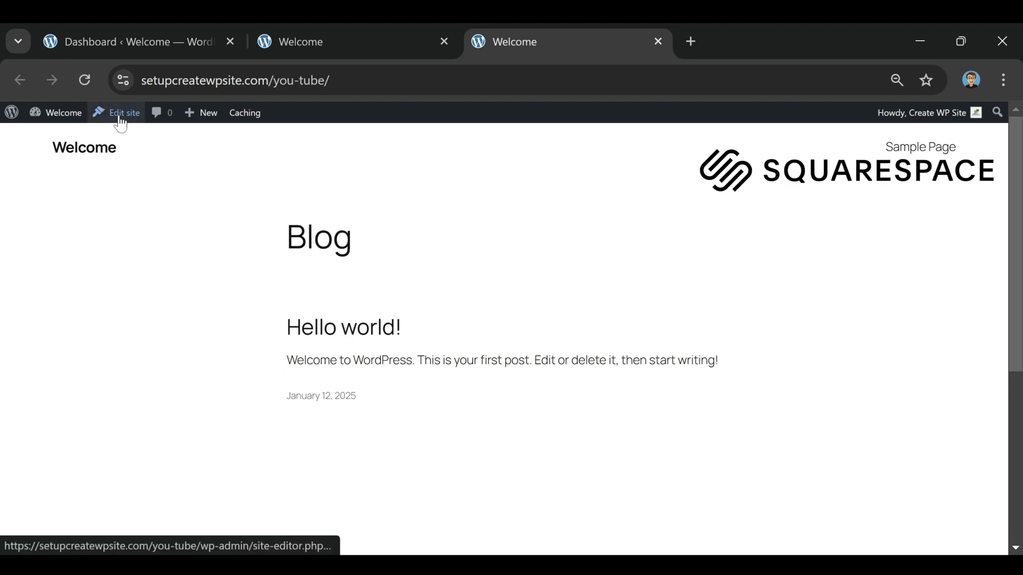
Step: Open the Blog Home template in the site editor and dismiss the welcome guide
click(124, 112)
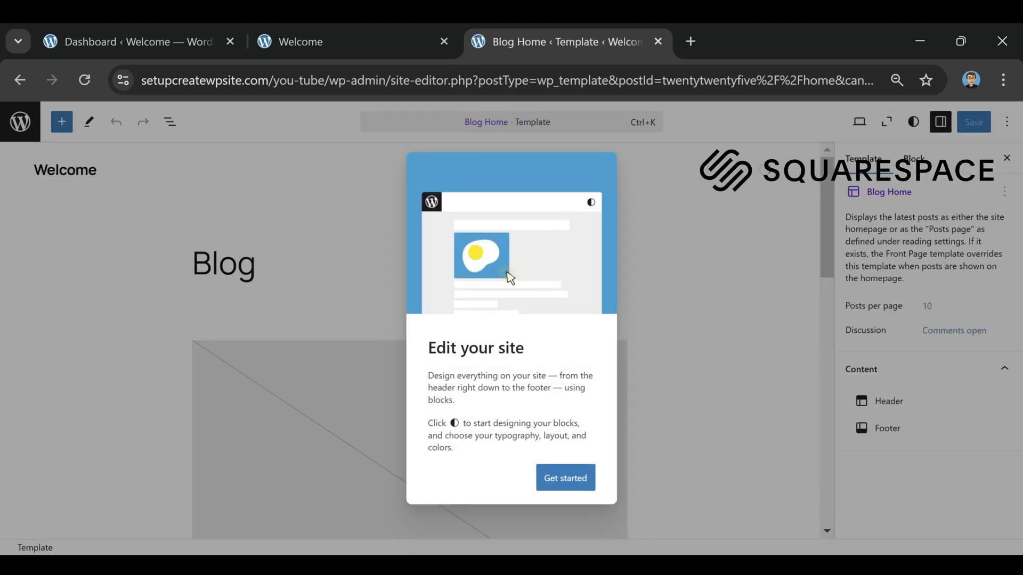
click(565, 477)
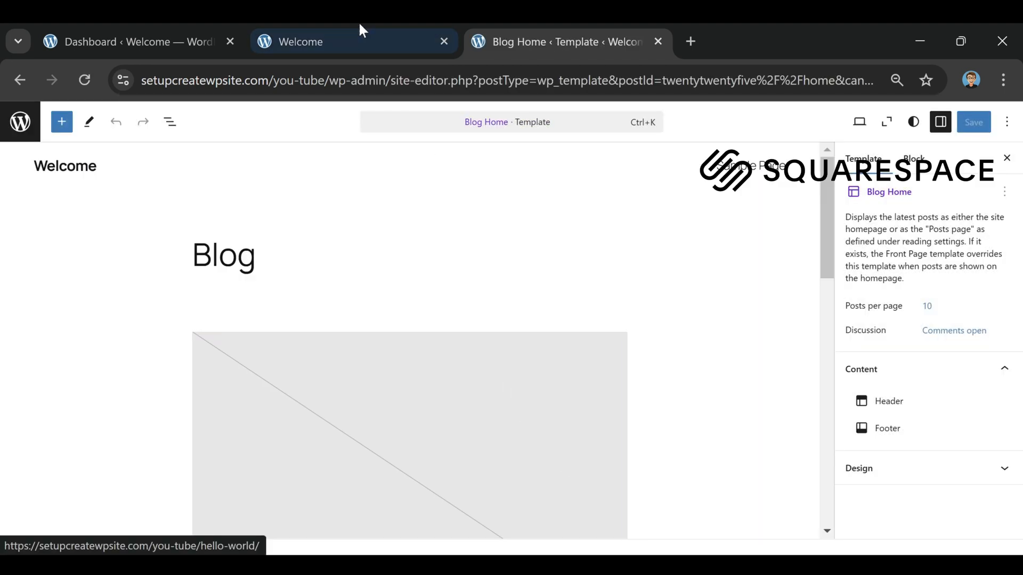
mouse_move(431, 215)
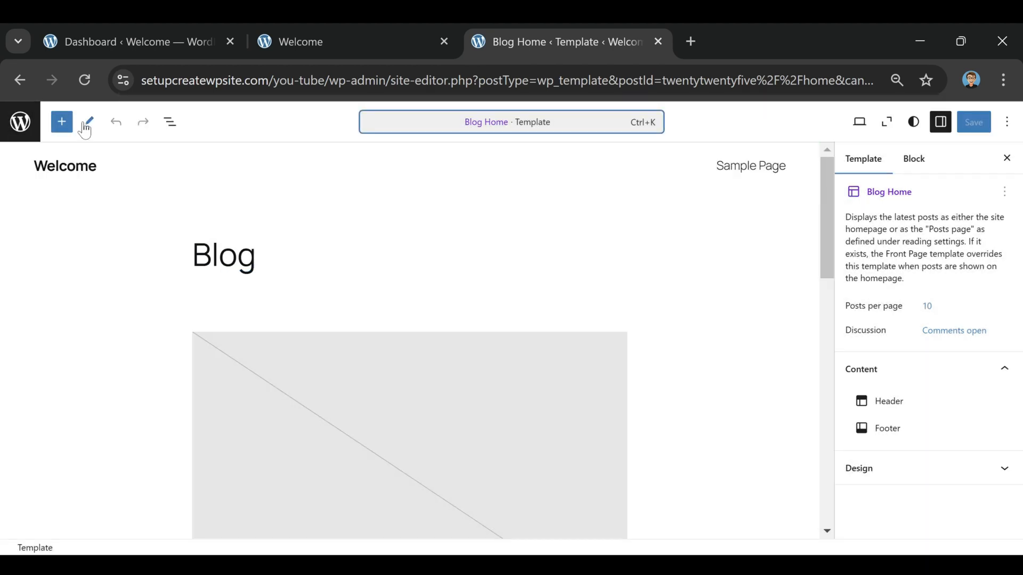
mouse_move(19, 122)
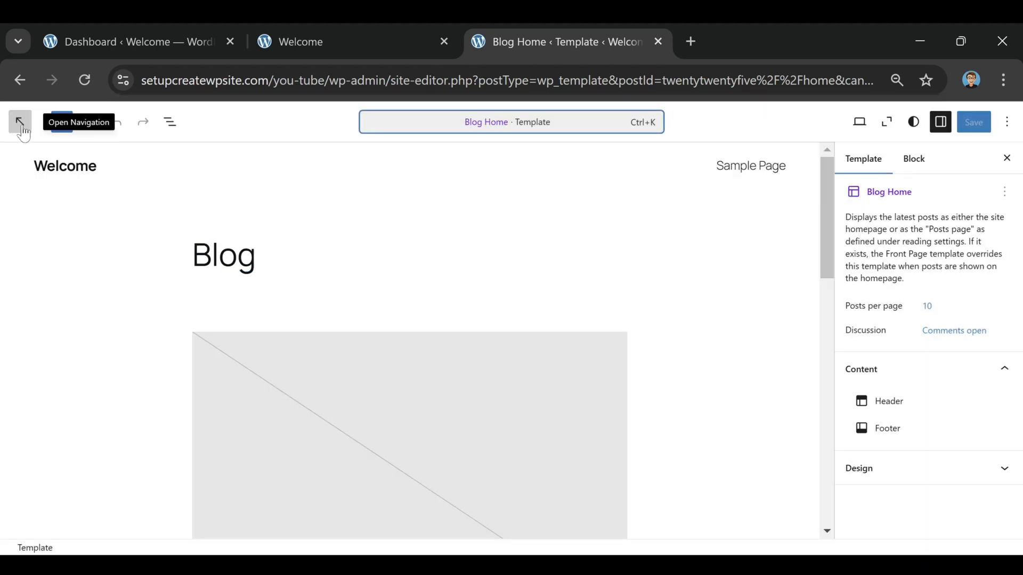
Step: Trash the Sample Page from the Pages list and start a new page
click(19, 121)
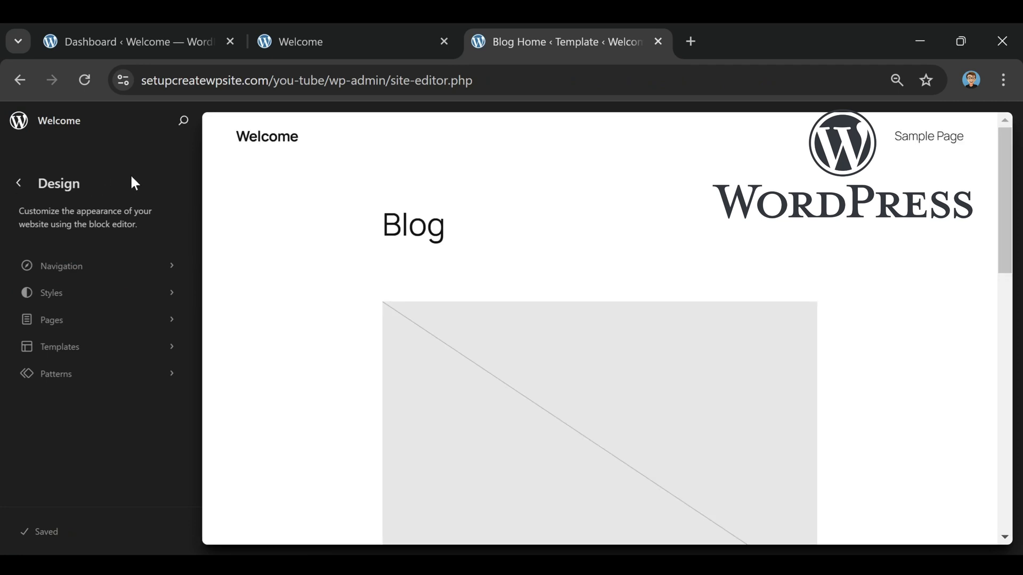
click(51, 320)
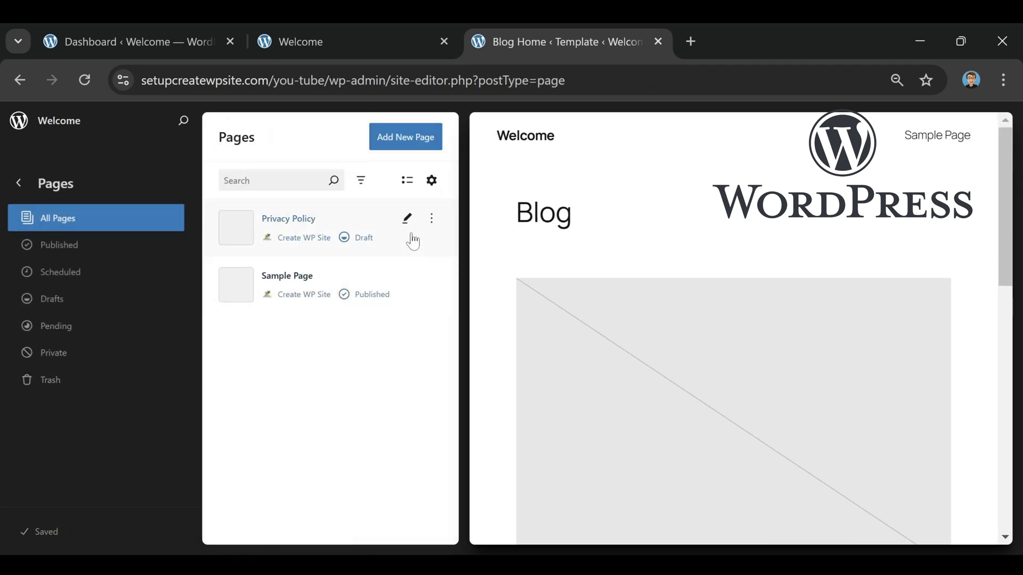
click(431, 275)
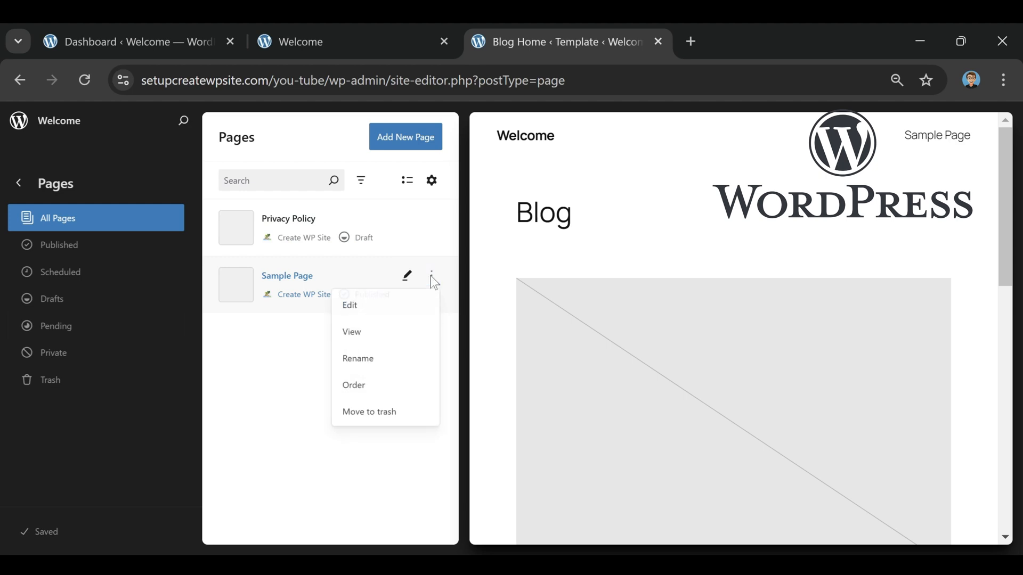
click(369, 411)
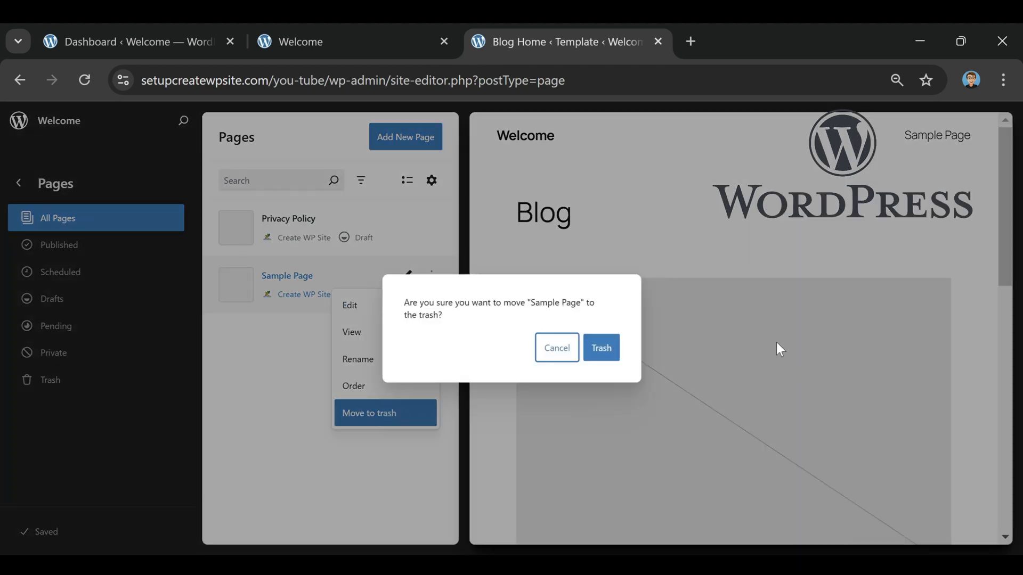
click(600, 347)
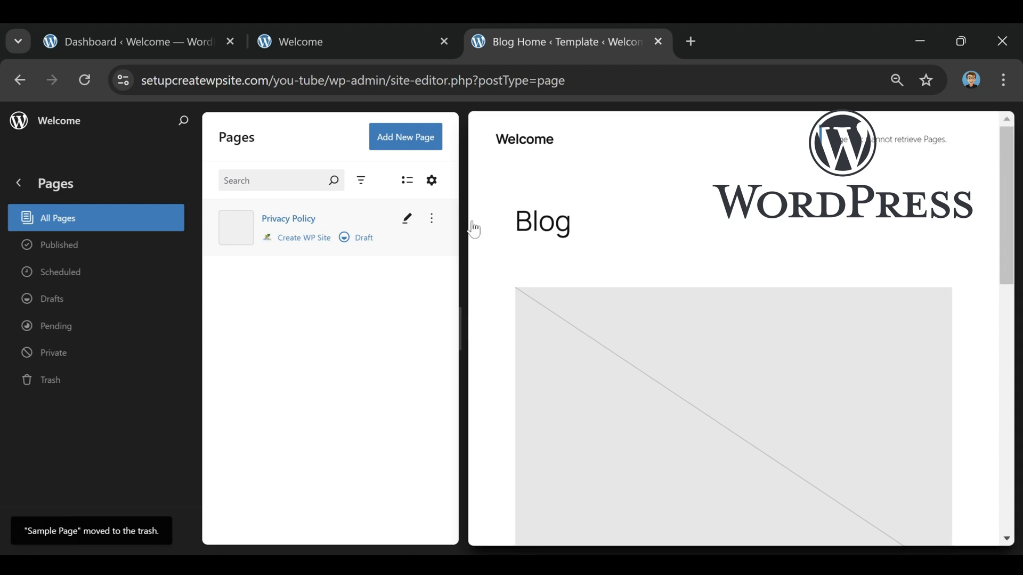
click(405, 138)
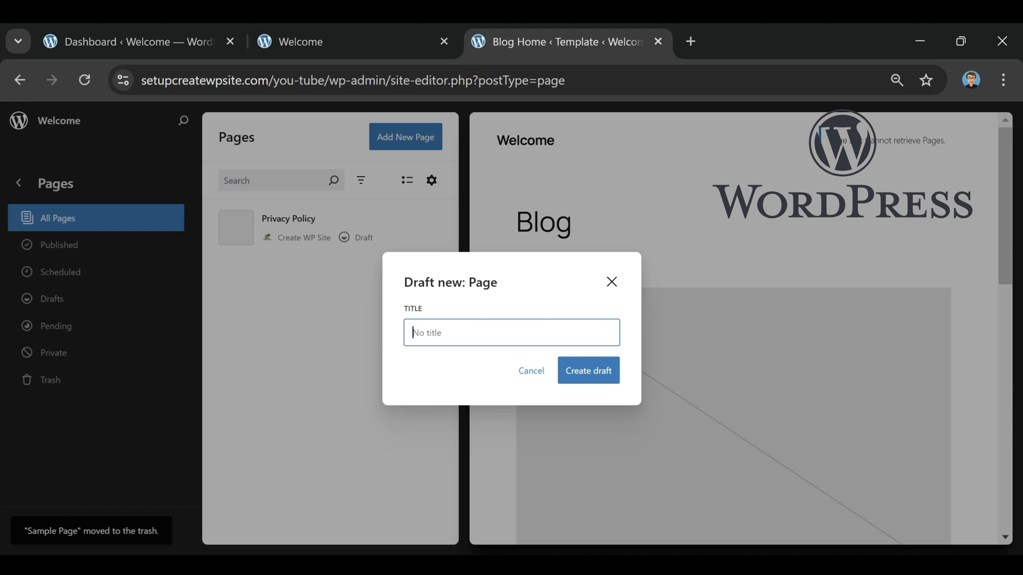
Step: Create a draft page titled 'Home'
text(Home)
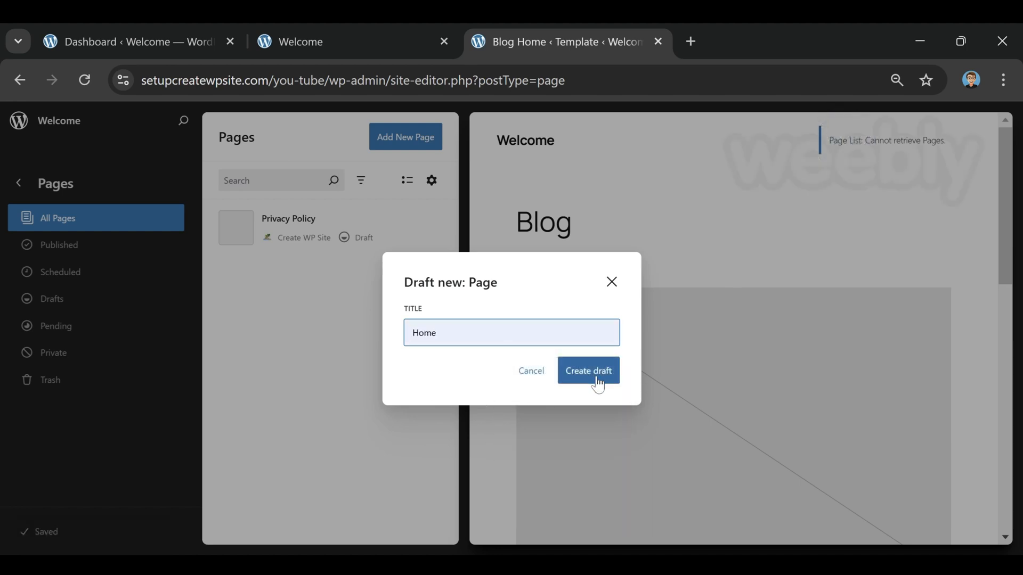
click(587, 371)
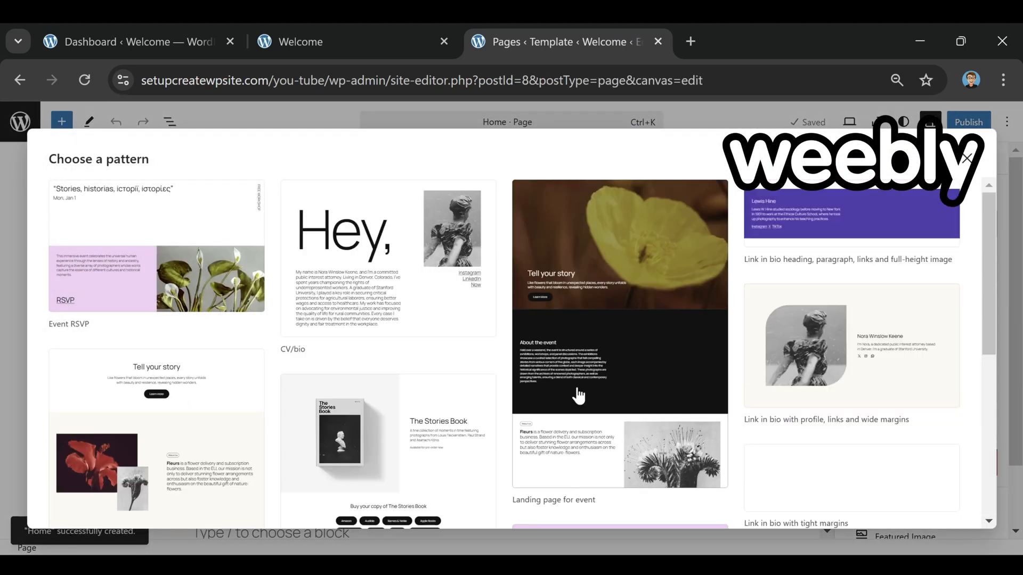
scroll(down, 3)
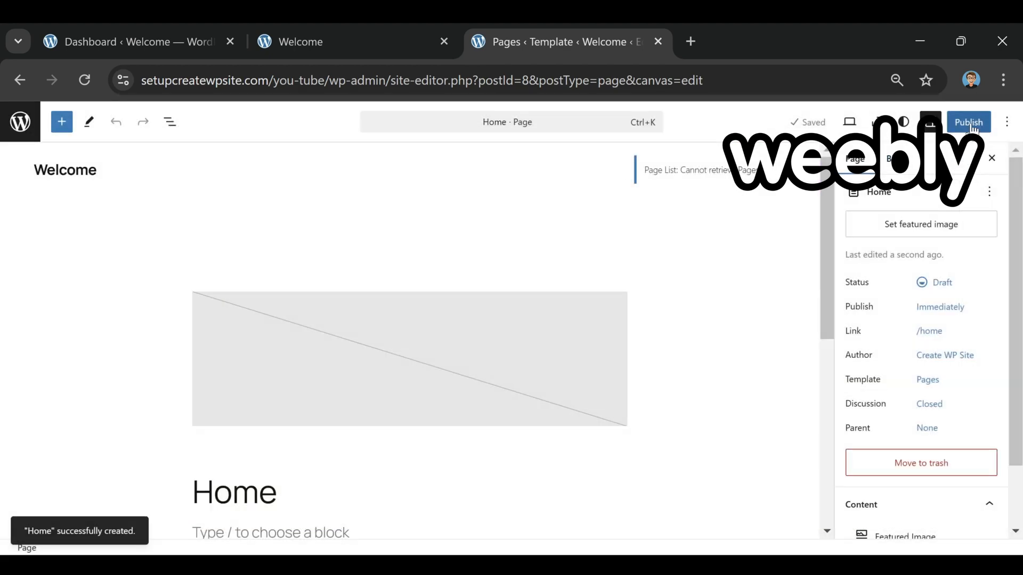
Step: Publish the Home page and go back to the pages list
click(969, 121)
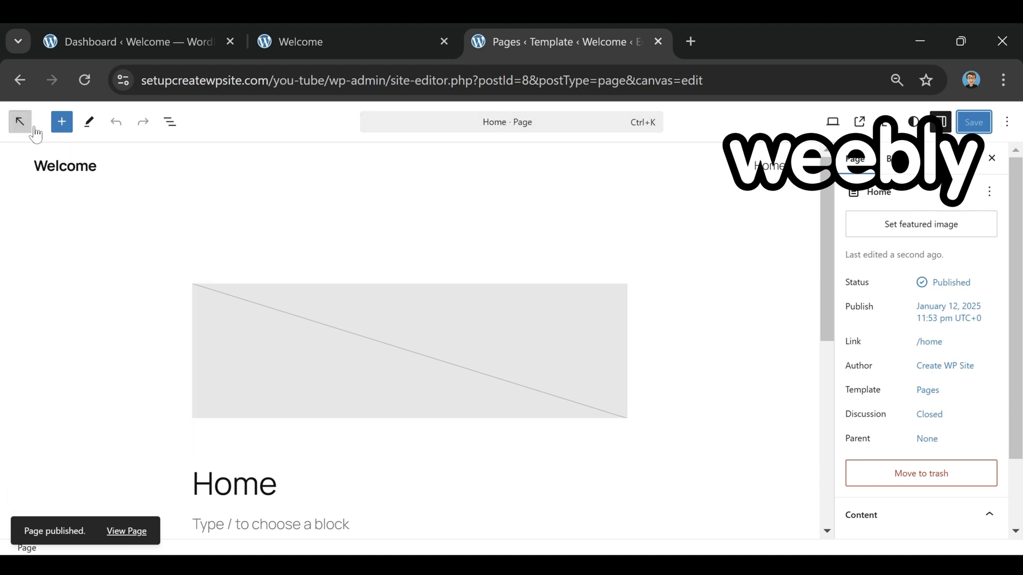
click(19, 122)
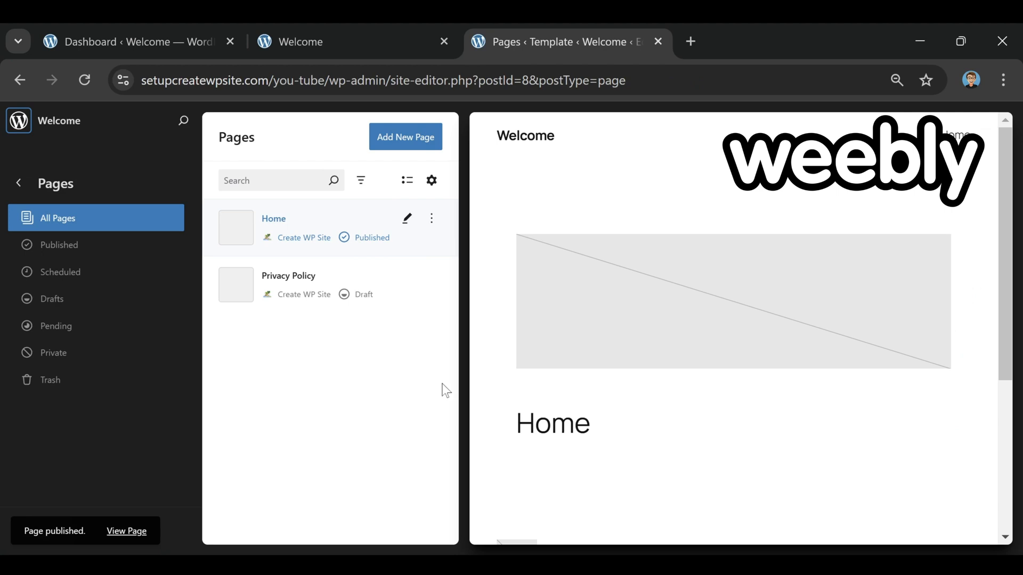
mouse_move(384, 187)
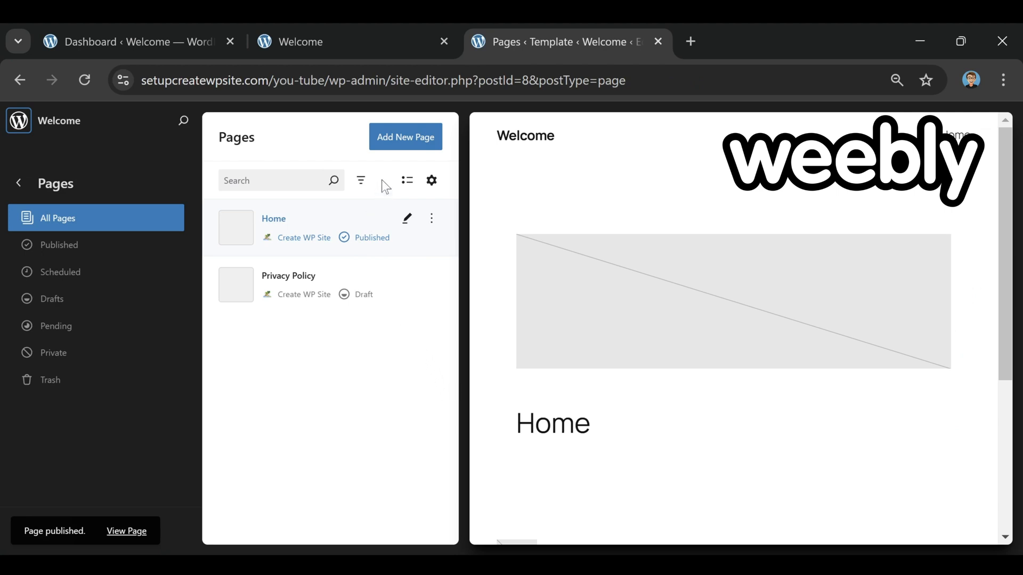
Step: Create a page titled 'Blog' and publish it blank
click(405, 137)
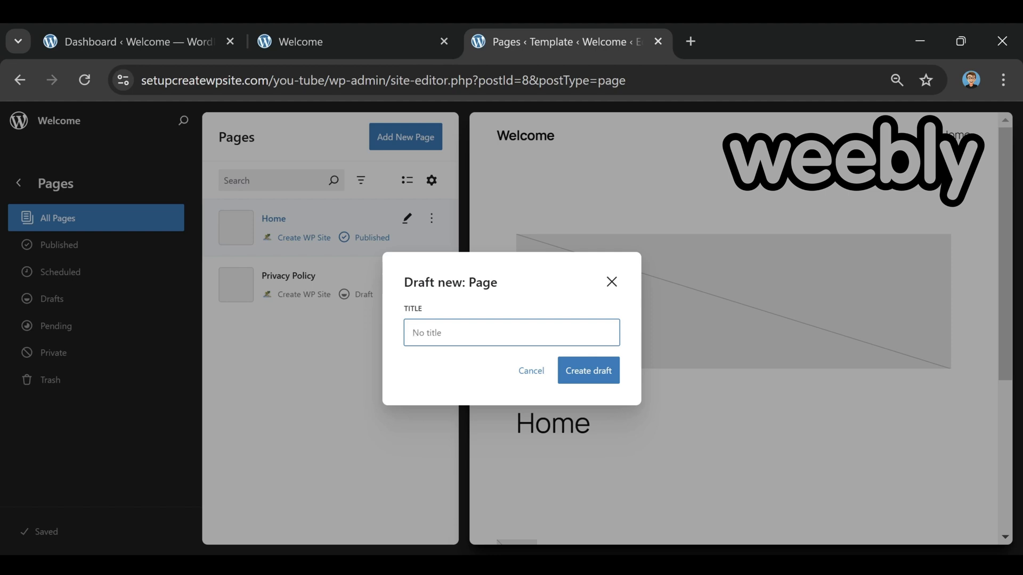
text(B)
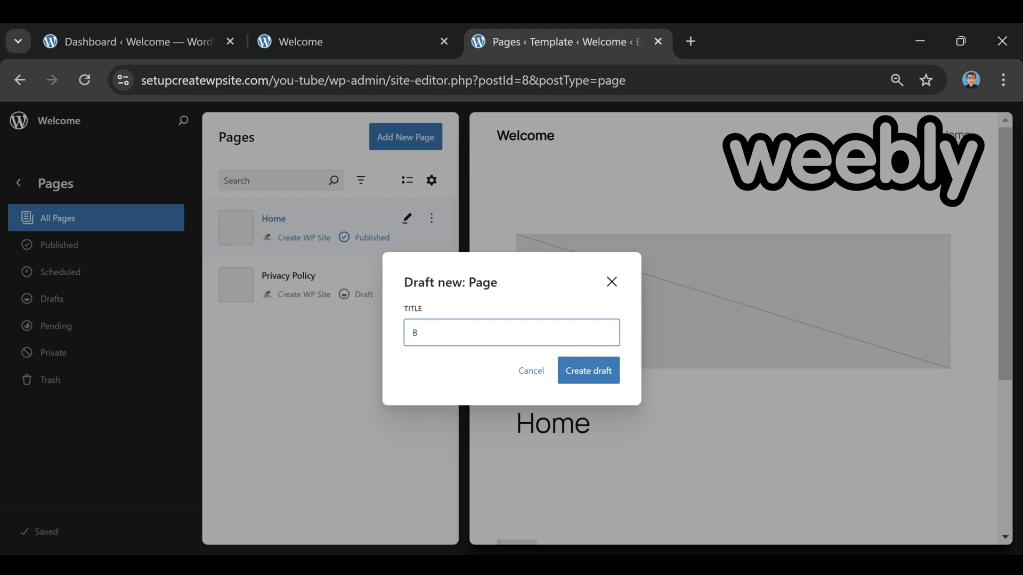
text(log)
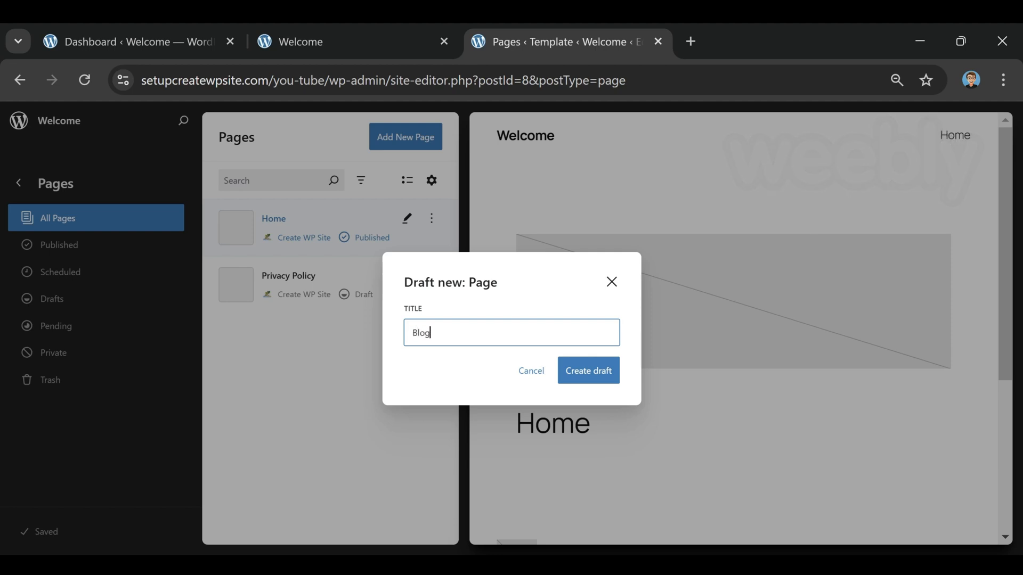
click(586, 371)
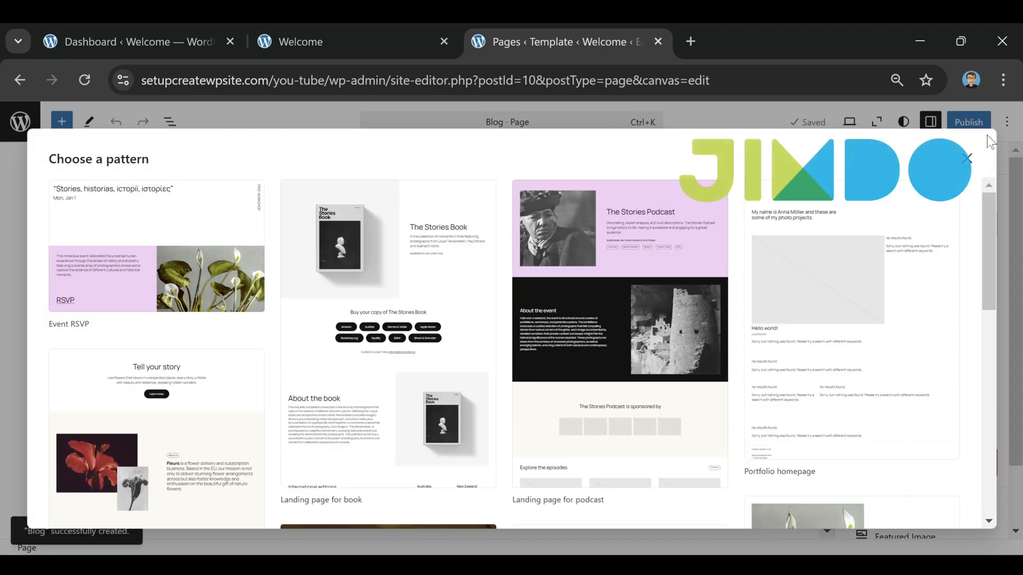
click(969, 122)
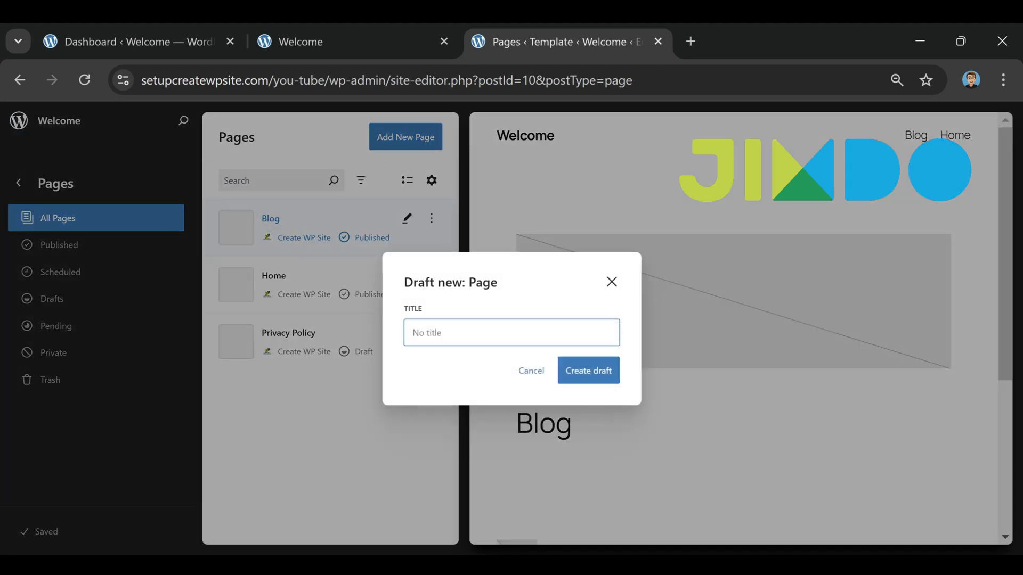
Step: Create and publish a page titled 'Contact', returning to the pages list
text(q)
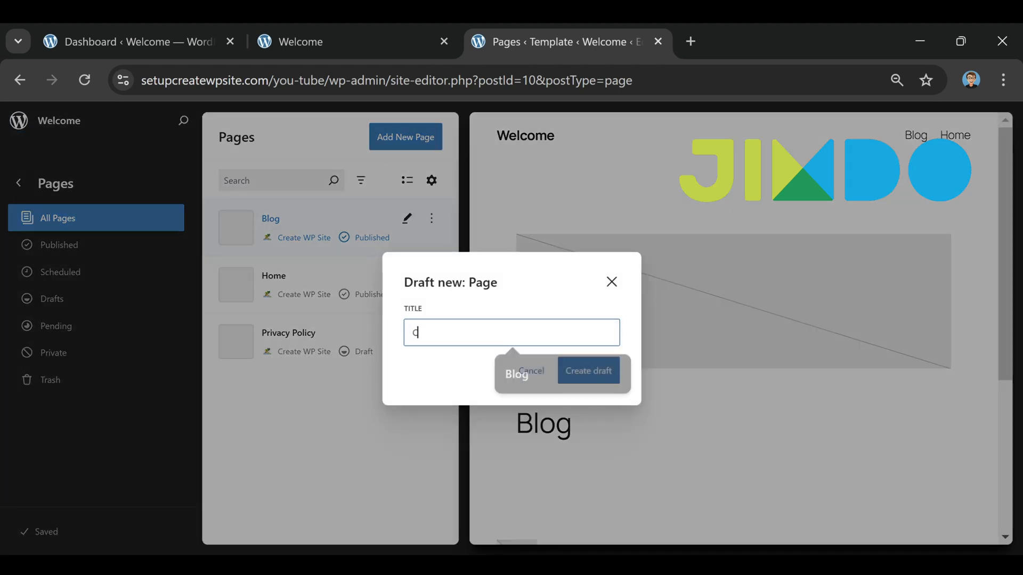
text(ontact)
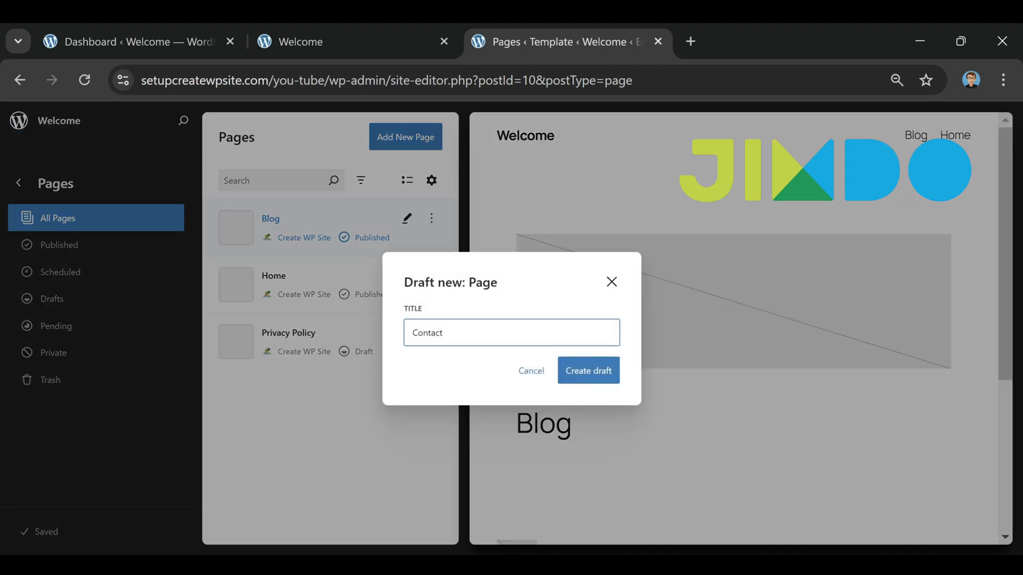
click(586, 370)
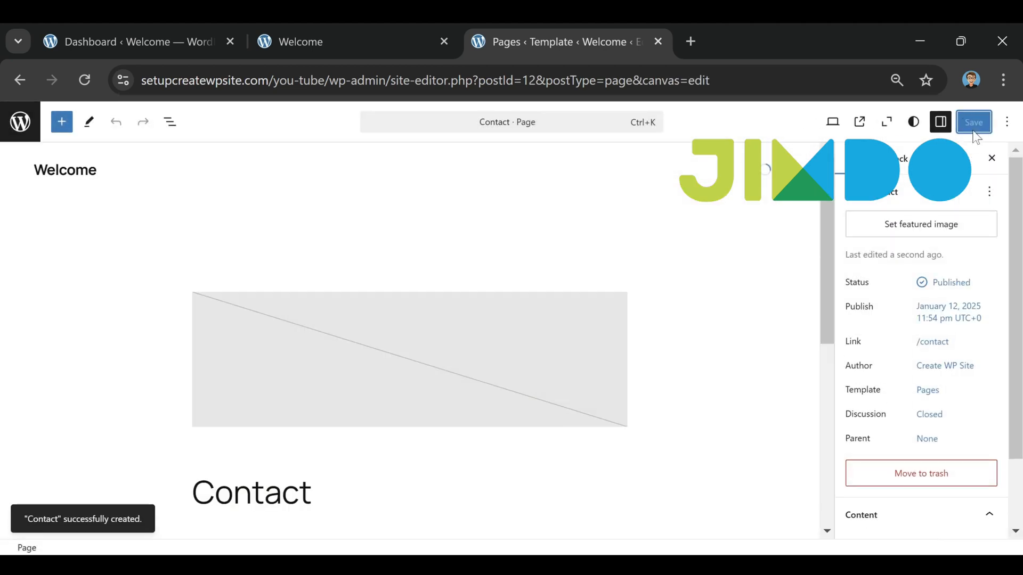
click(973, 121)
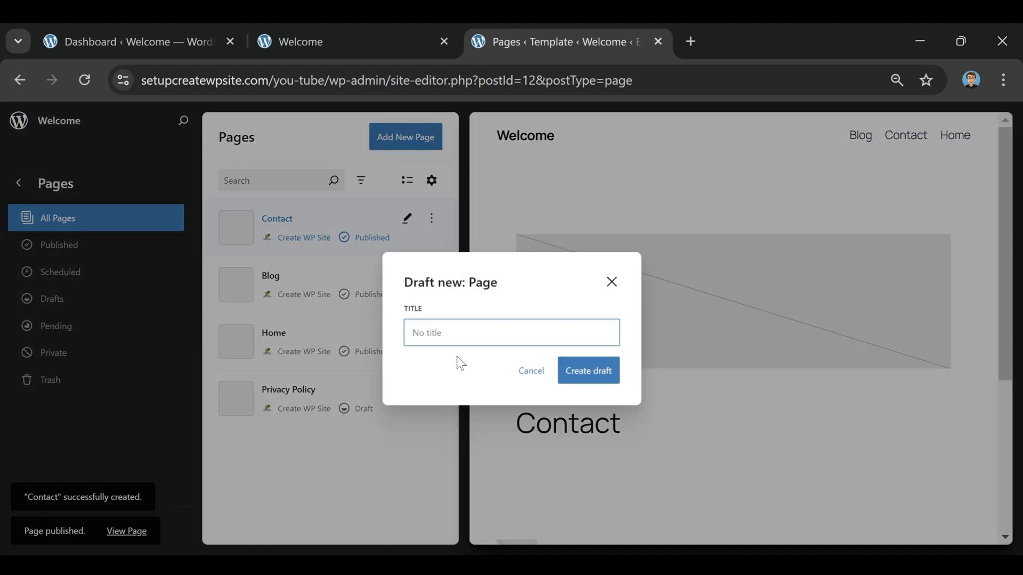
Step: Create and publish a page titled 'About', then return to the pages list
text(A)
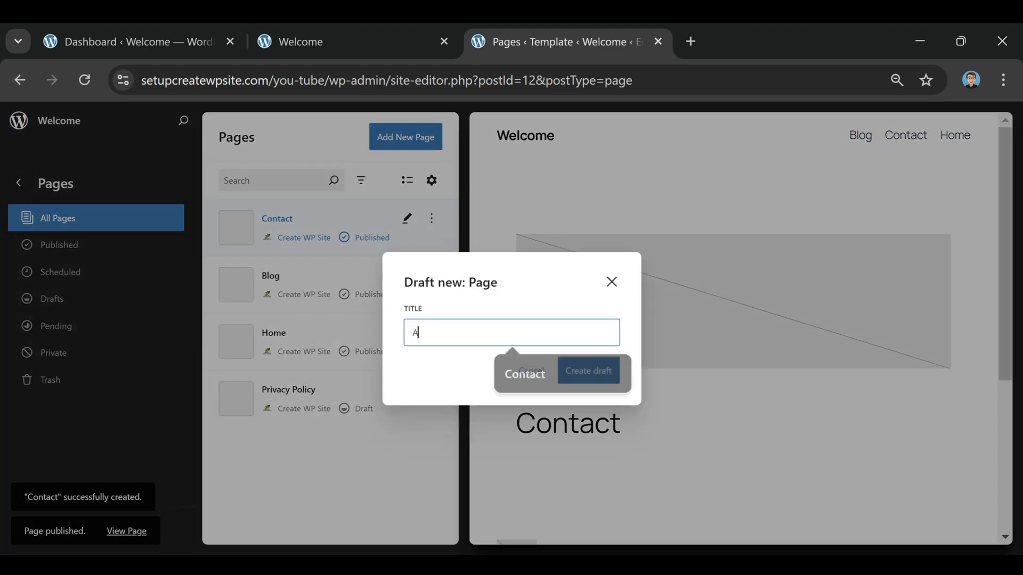
text(bout)
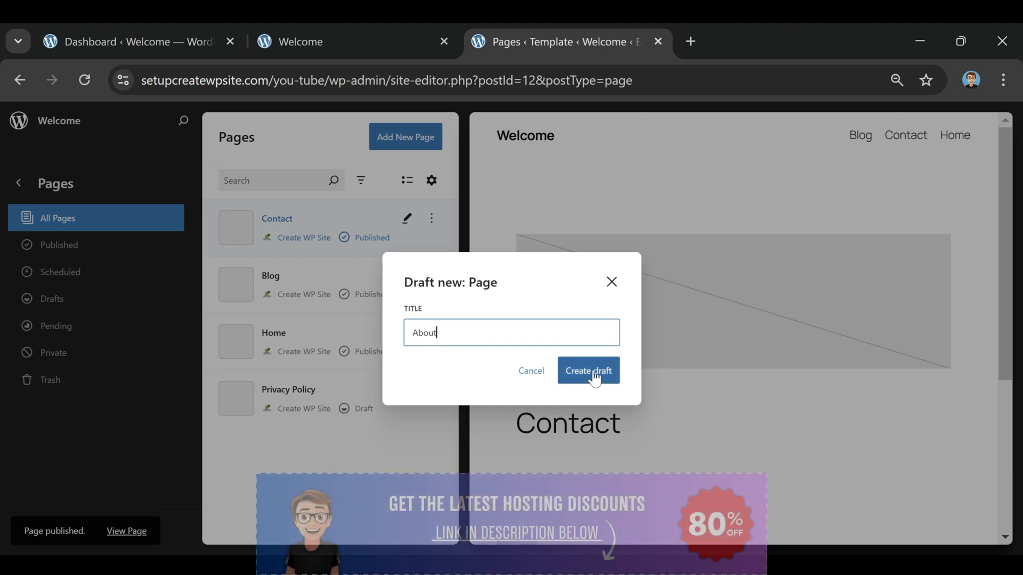
click(587, 371)
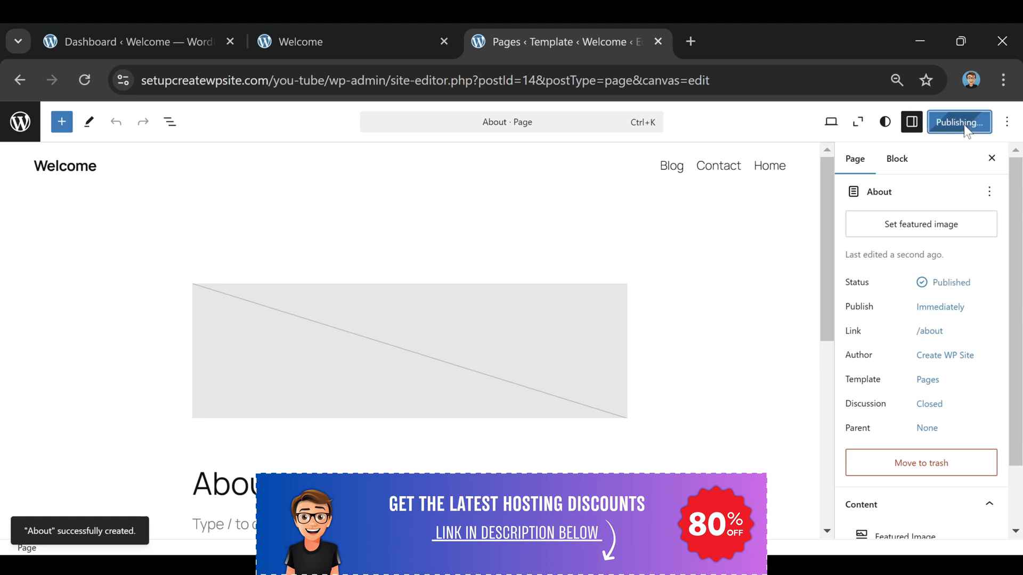
click(958, 121)
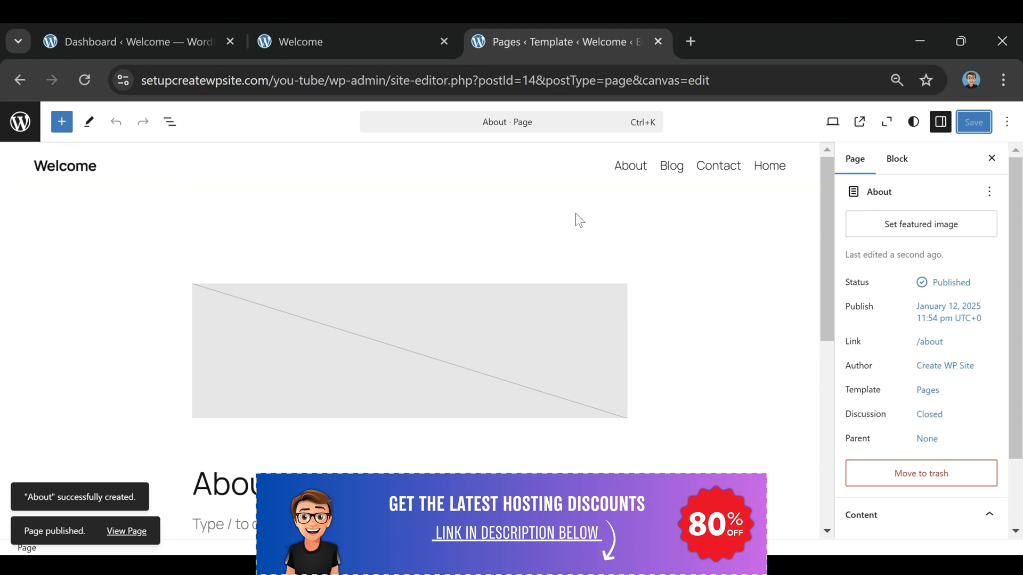
click(409, 351)
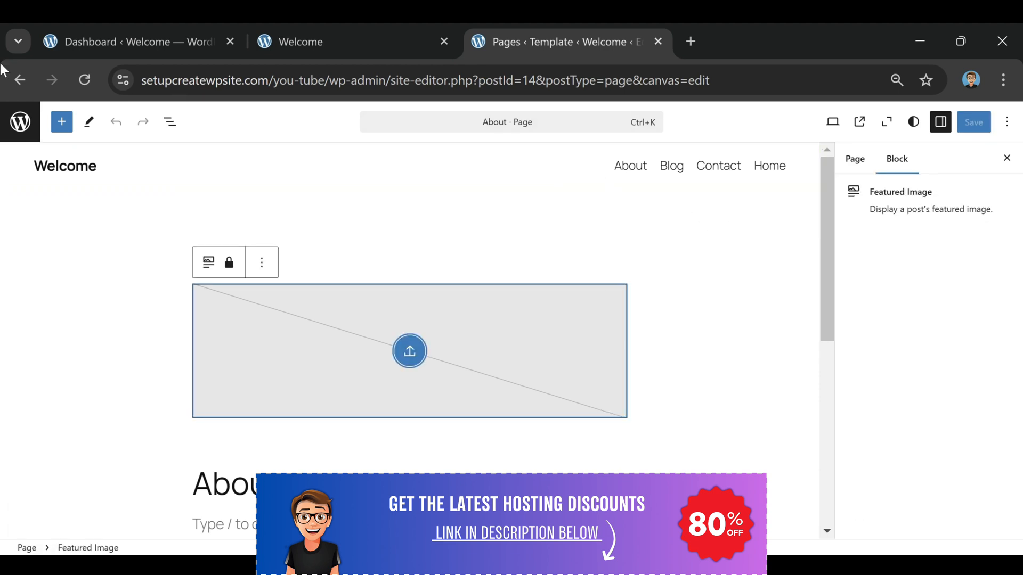
click(20, 122)
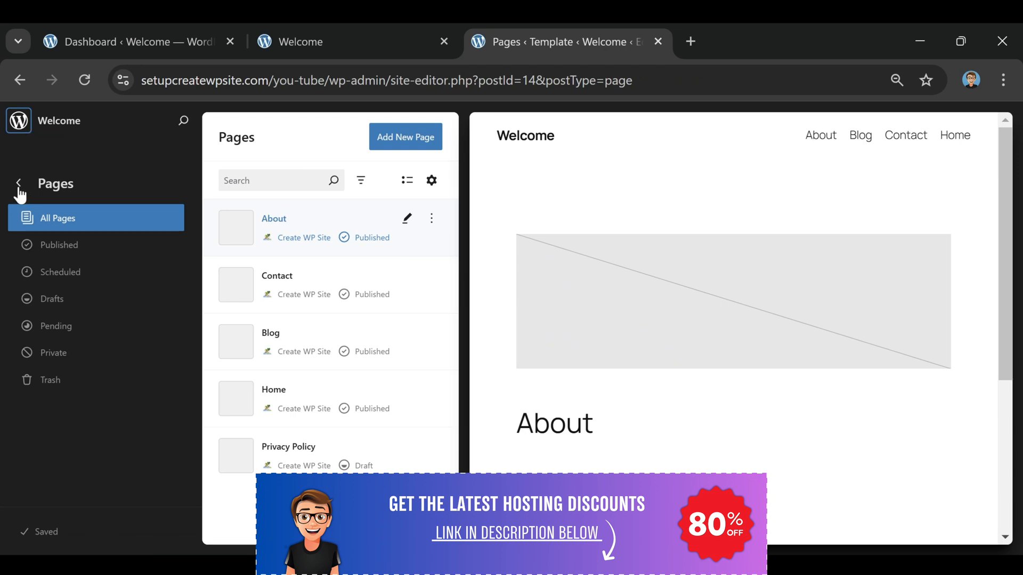
Step: From Design > Styles, apply the dark Evening variation after briefly previewing Noon
click(18, 183)
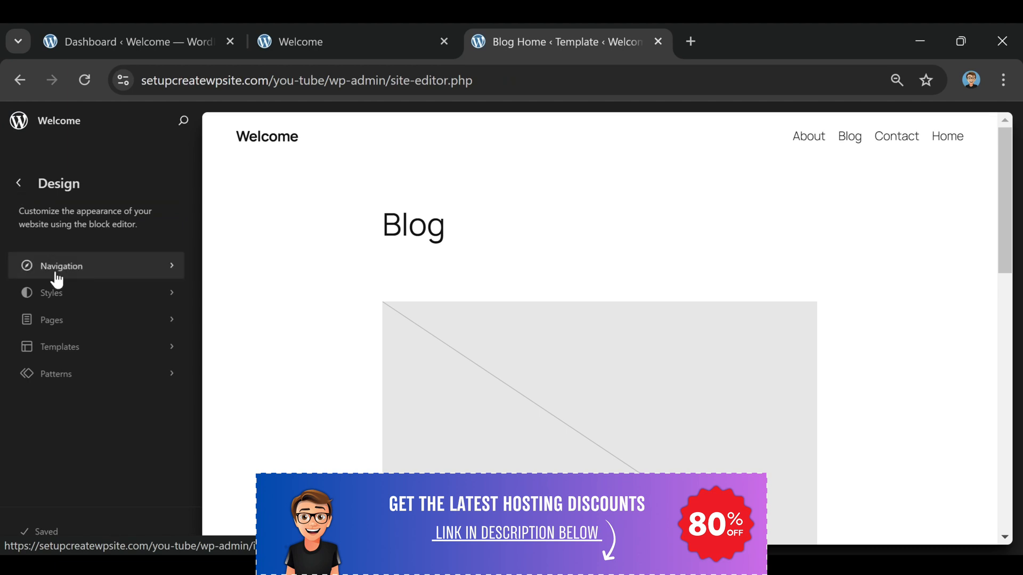
click(51, 292)
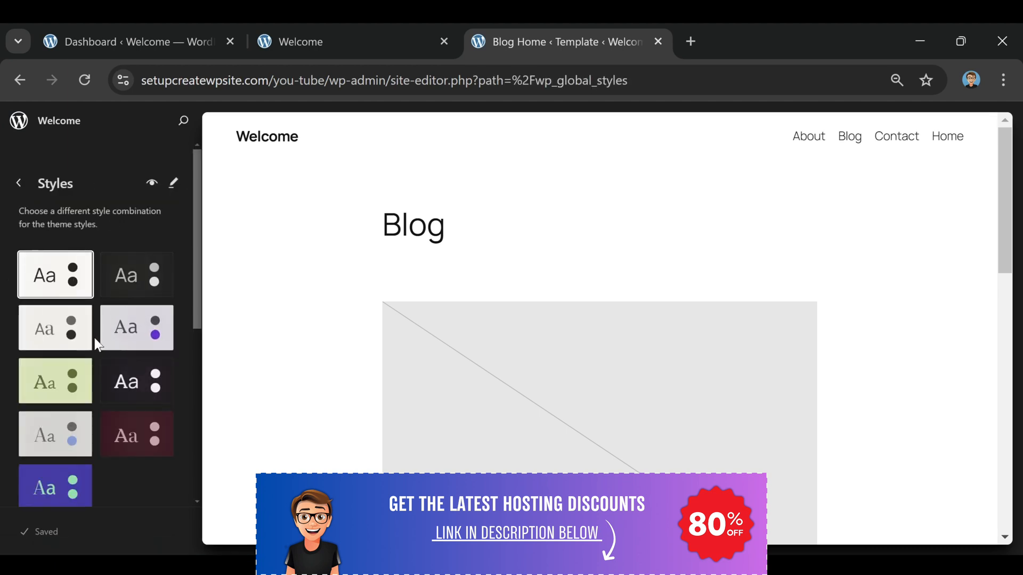
mouse_move(136, 275)
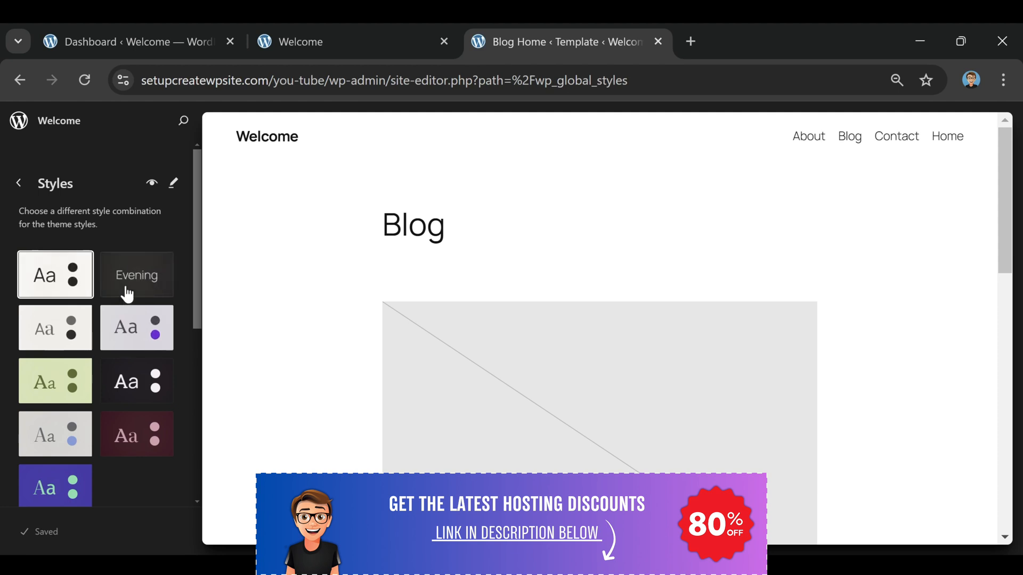
mouse_move(92, 320)
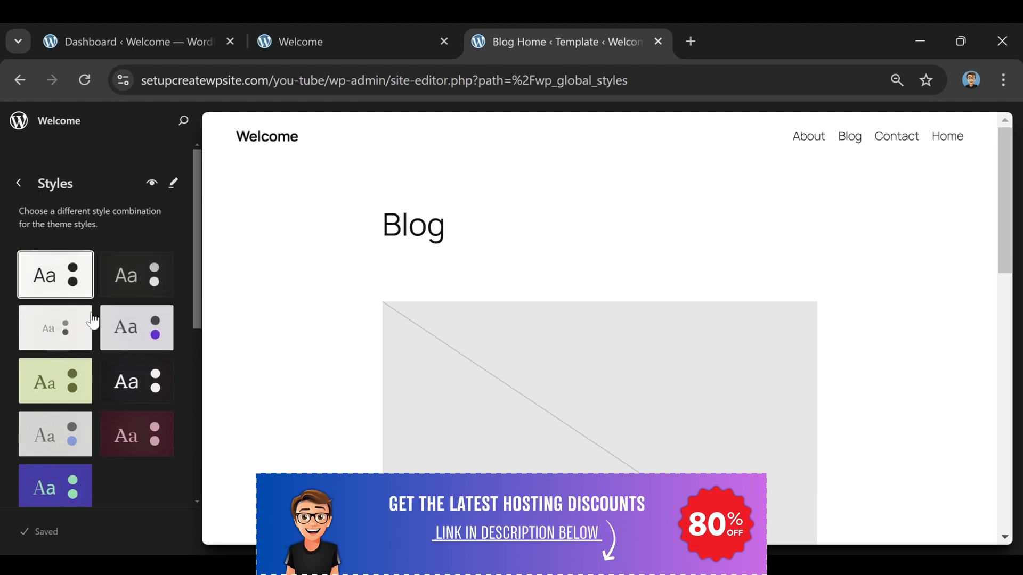
click(137, 275)
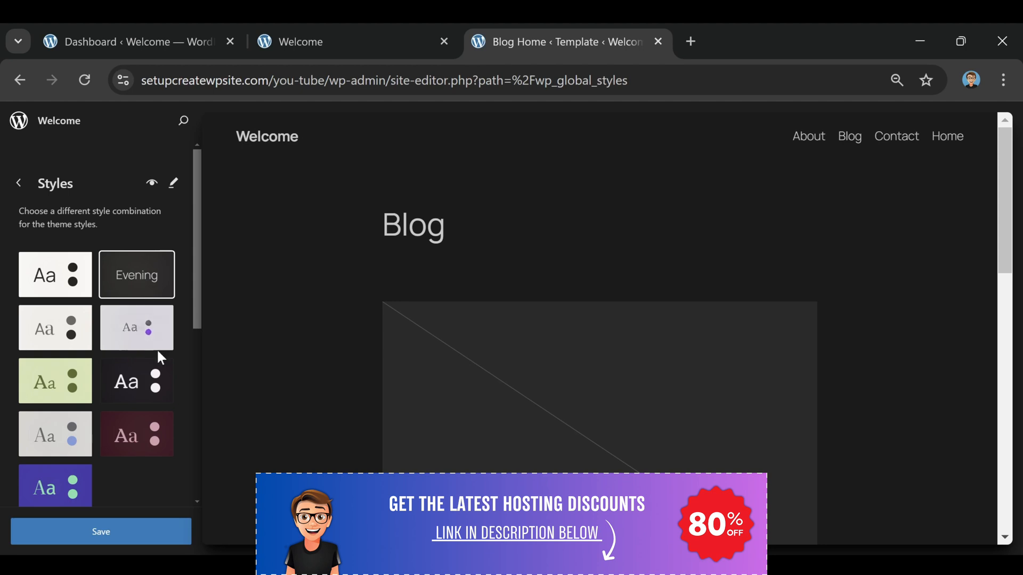
click(56, 327)
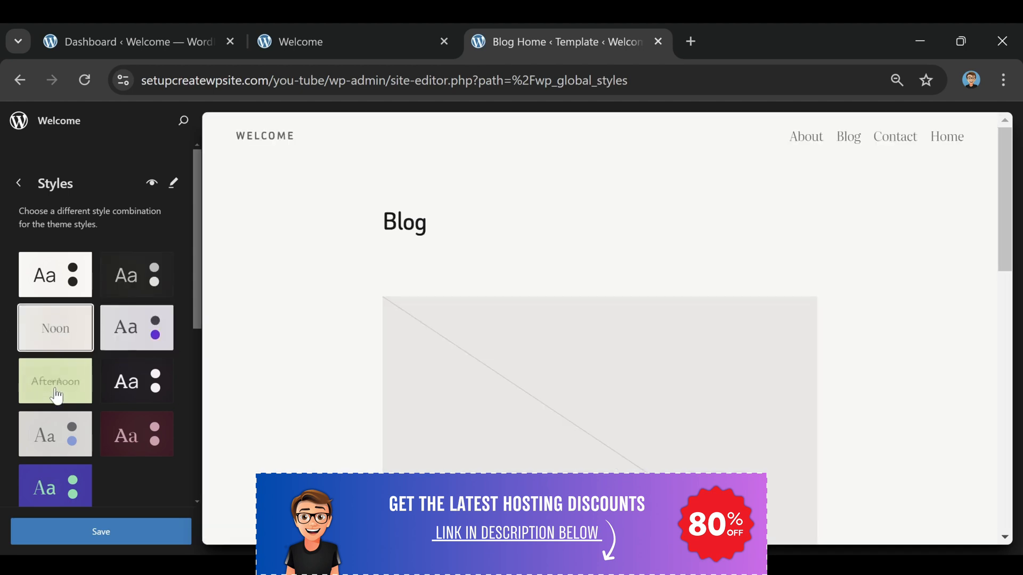
click(137, 382)
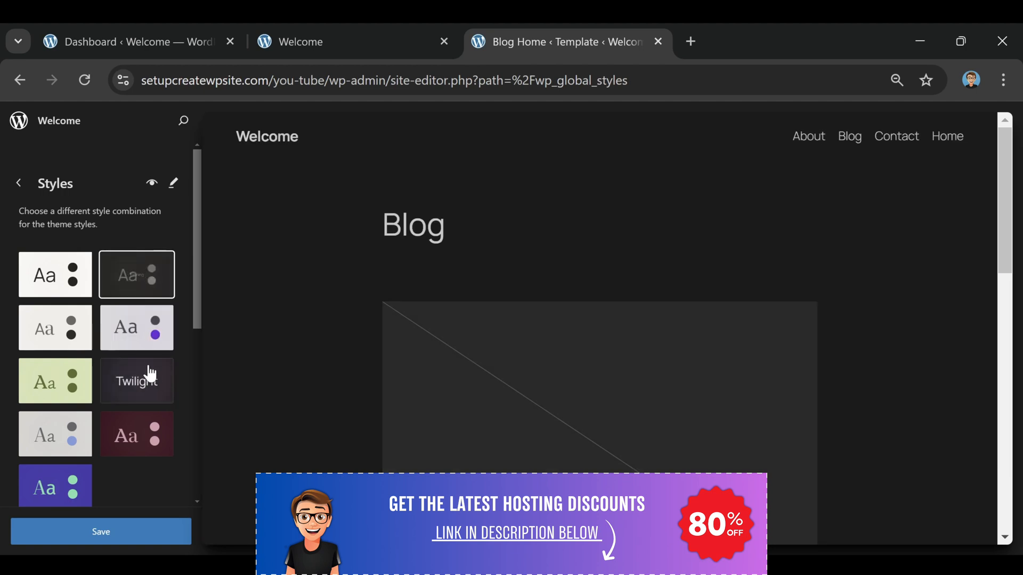
mouse_move(137, 275)
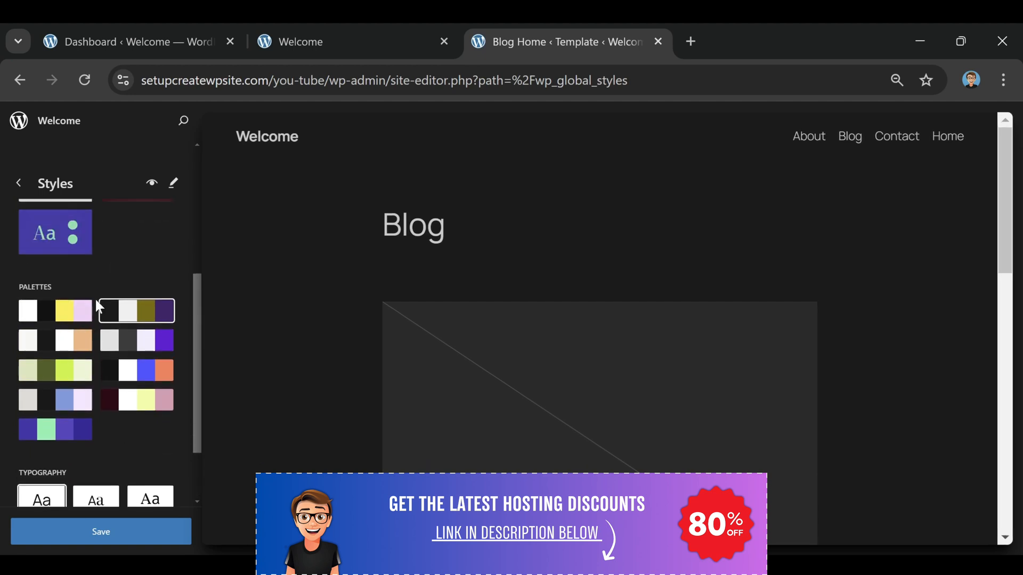
Step: Scroll to Typography and preview several font pairings, including serif and uppercase-navigation presets
scroll(down, 3)
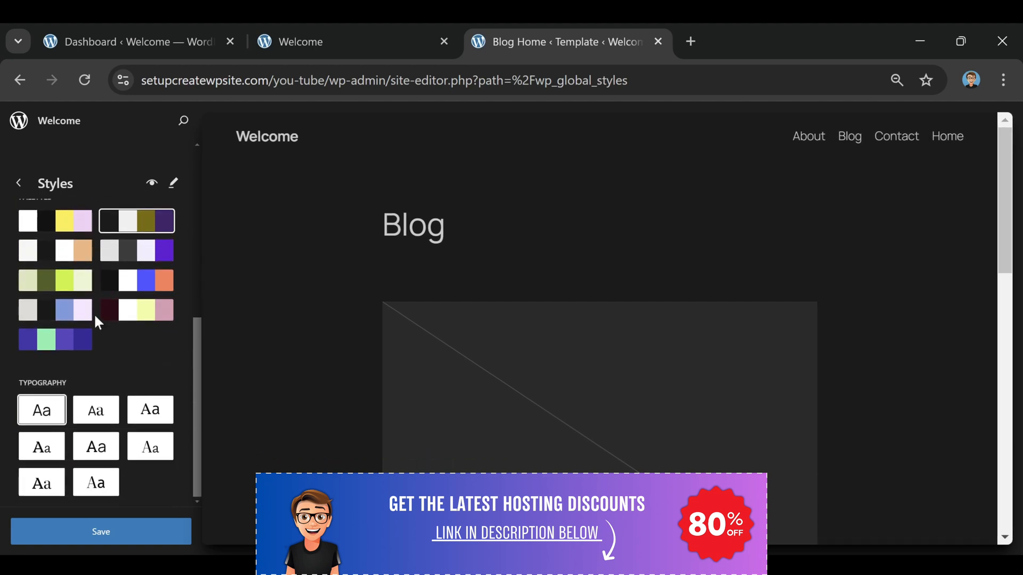
mouse_move(95, 410)
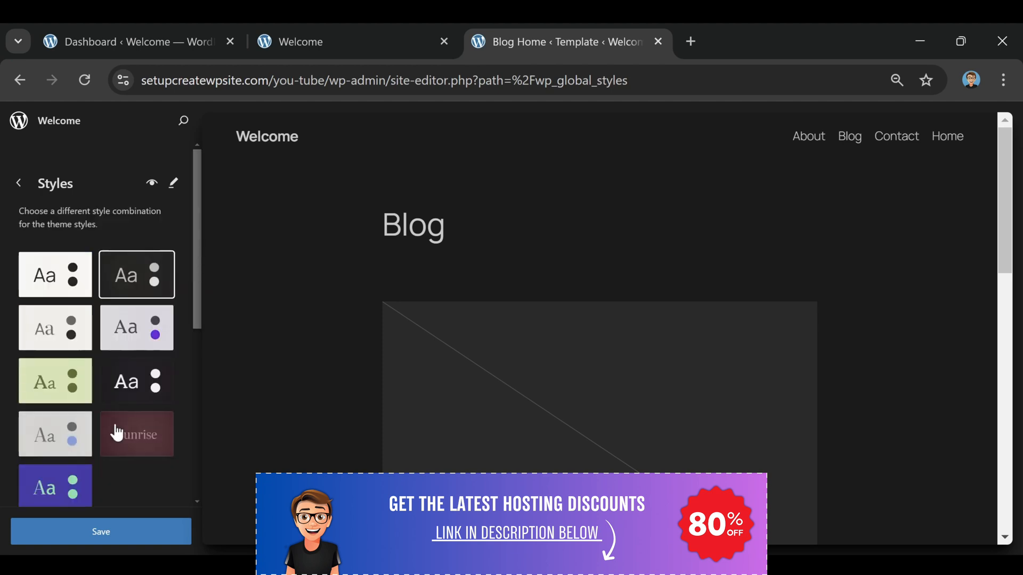
scroll(down, 3)
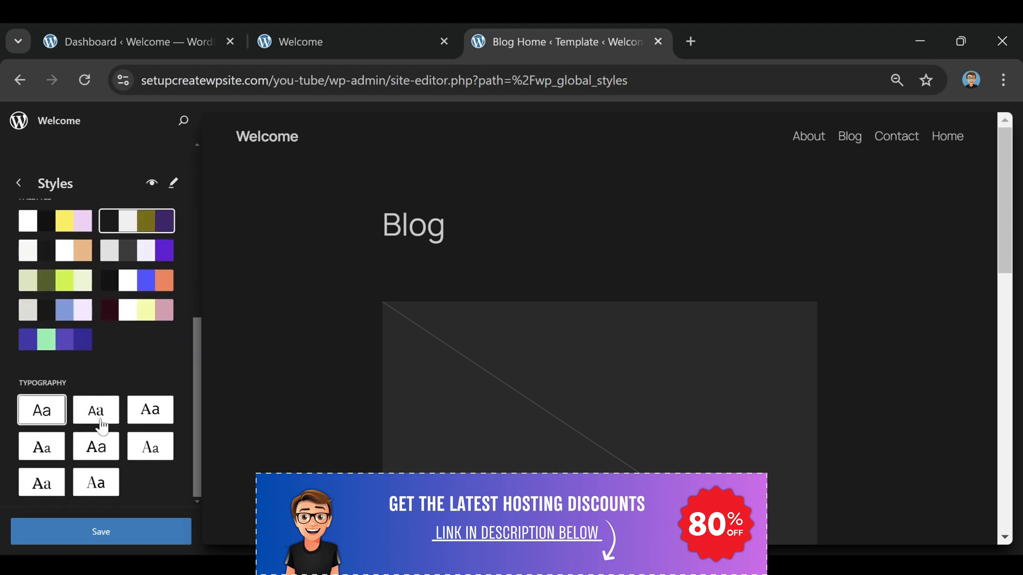
click(149, 409)
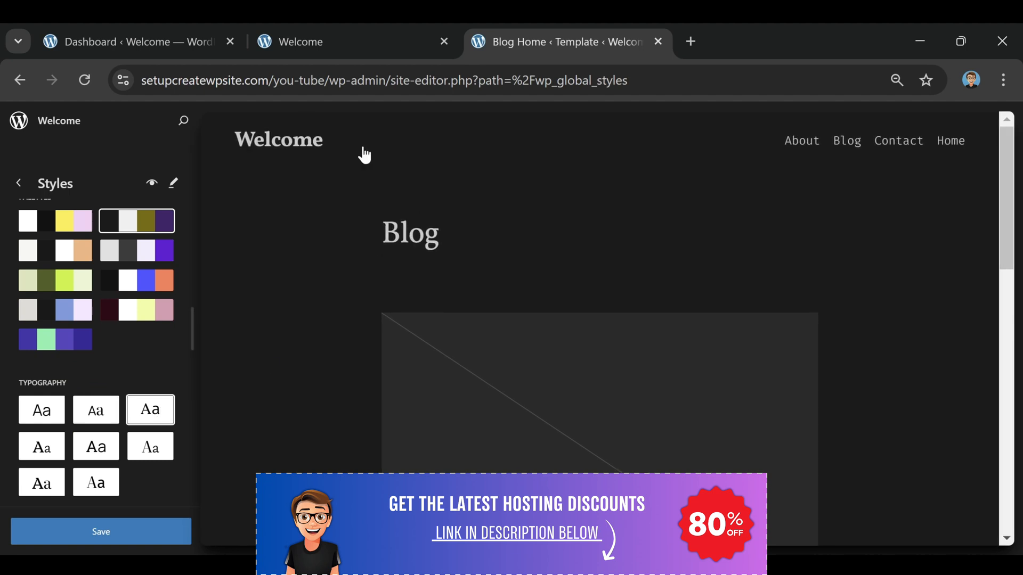
click(42, 447)
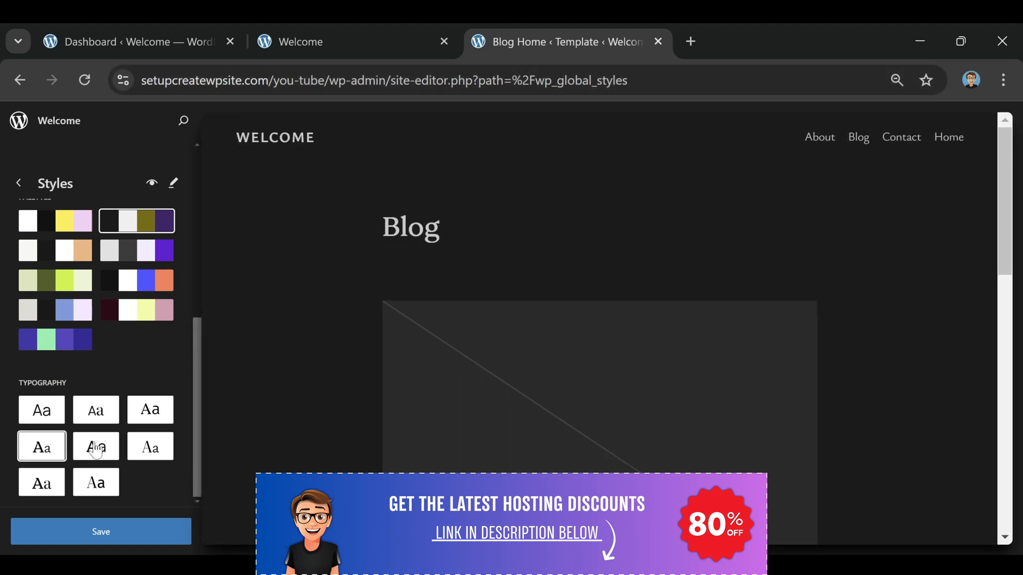
click(95, 446)
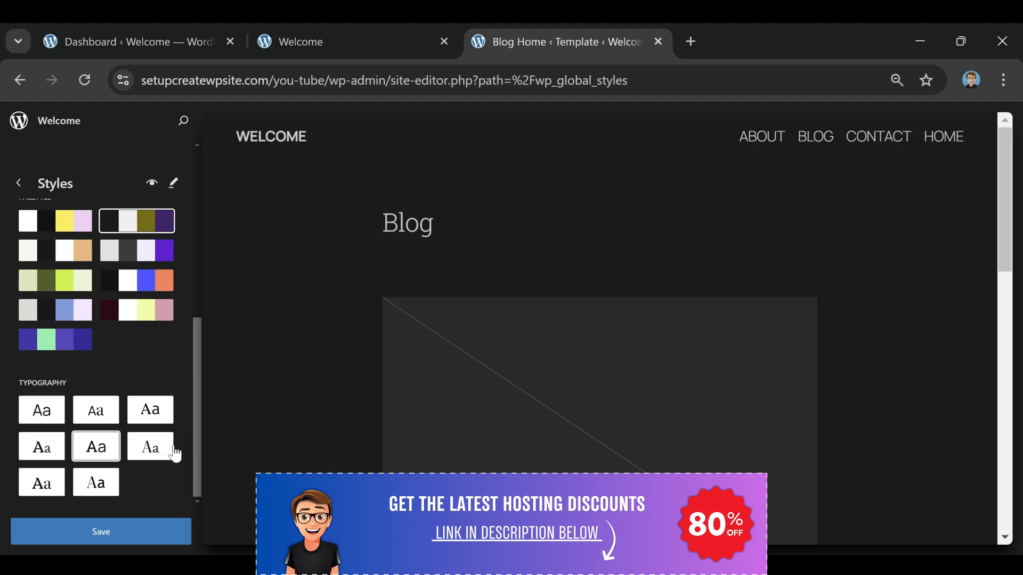
click(151, 447)
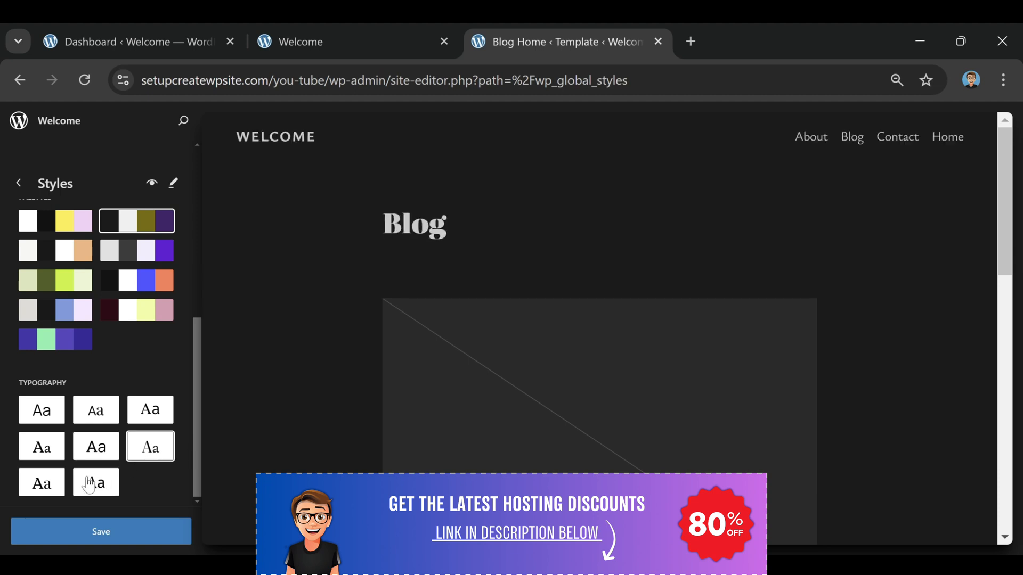
Step: Settle on the Platypi & Ysabeau Office font pairing for the site
click(41, 483)
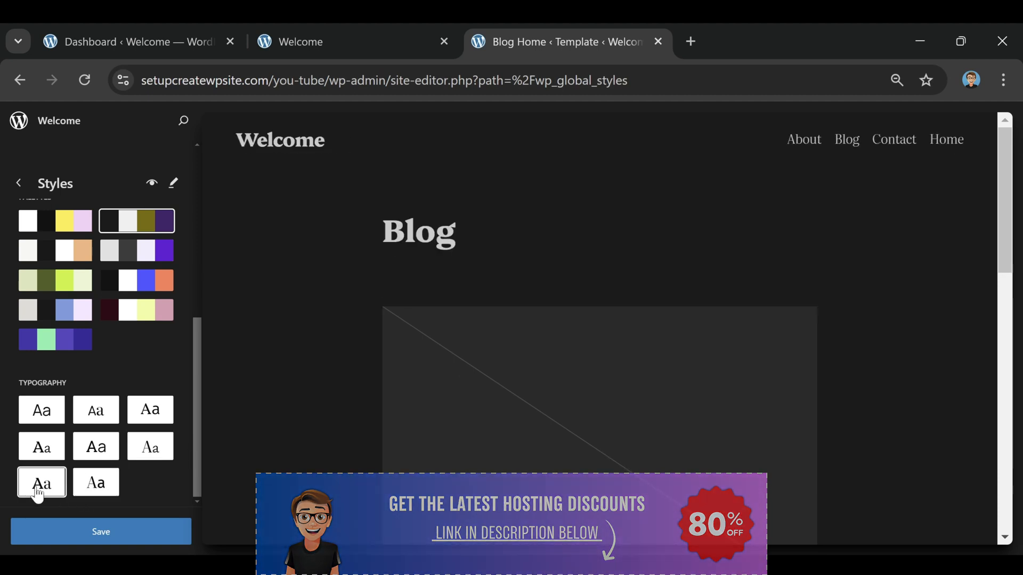
click(95, 447)
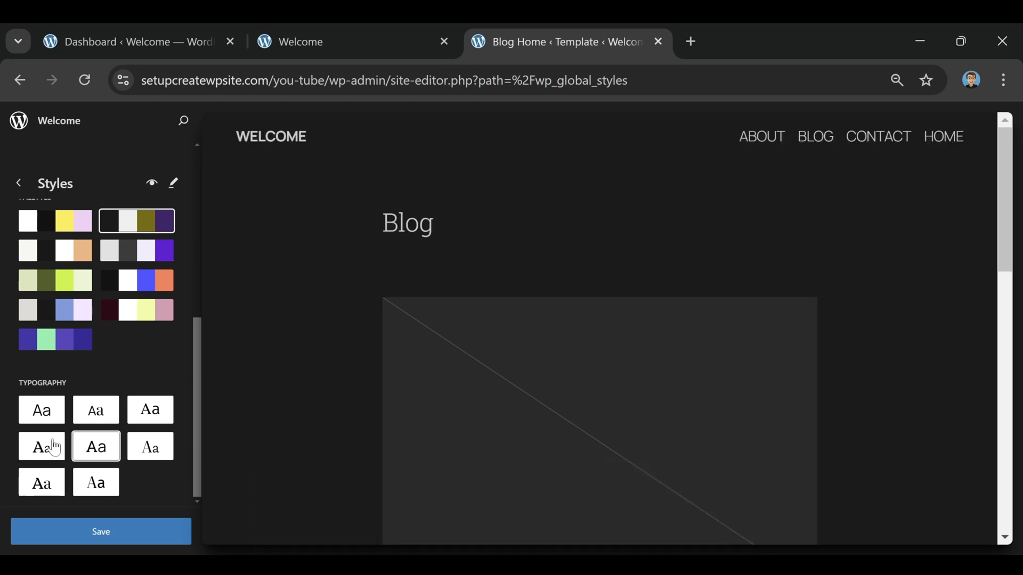
click(41, 446)
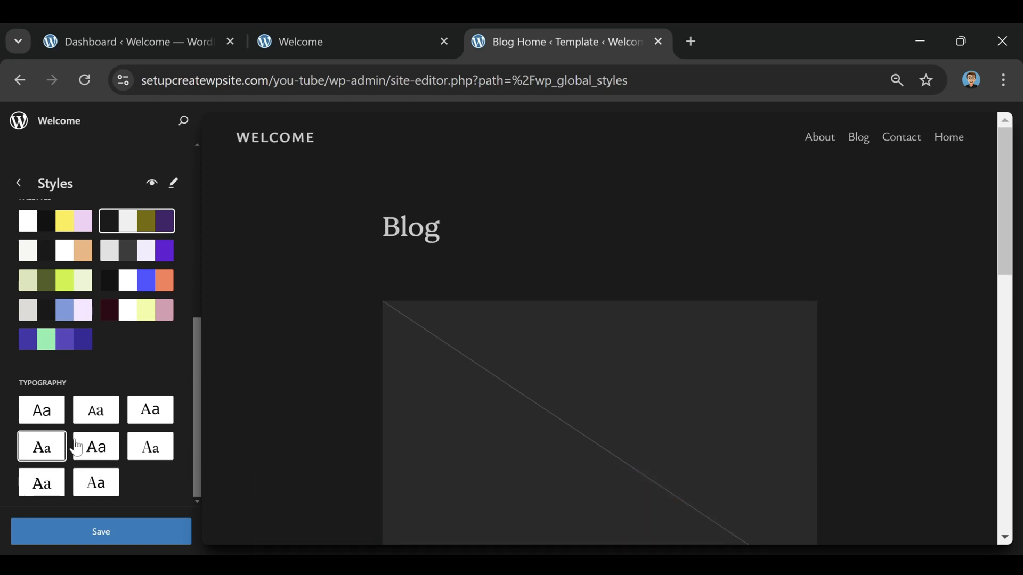
mouse_move(42, 446)
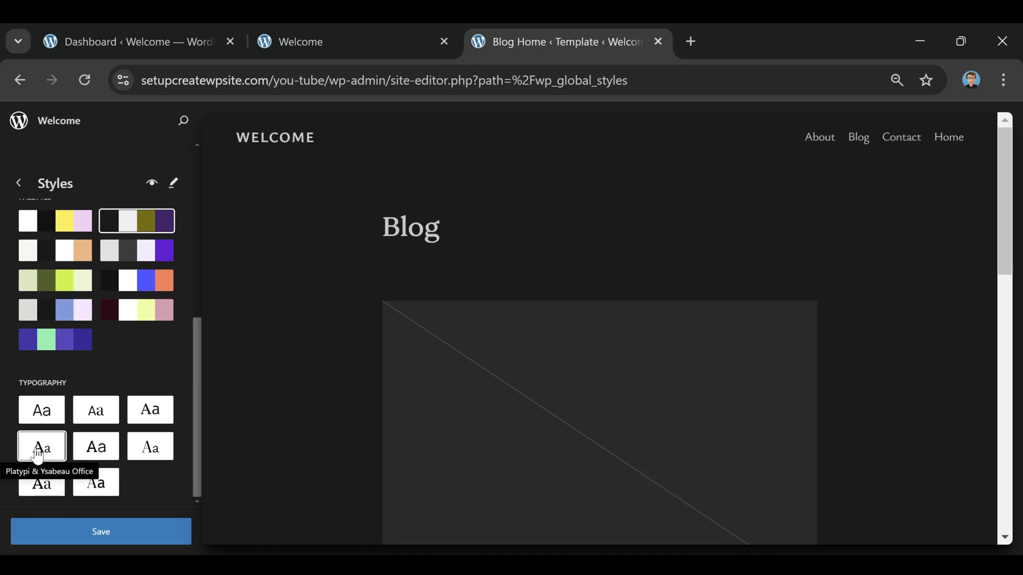